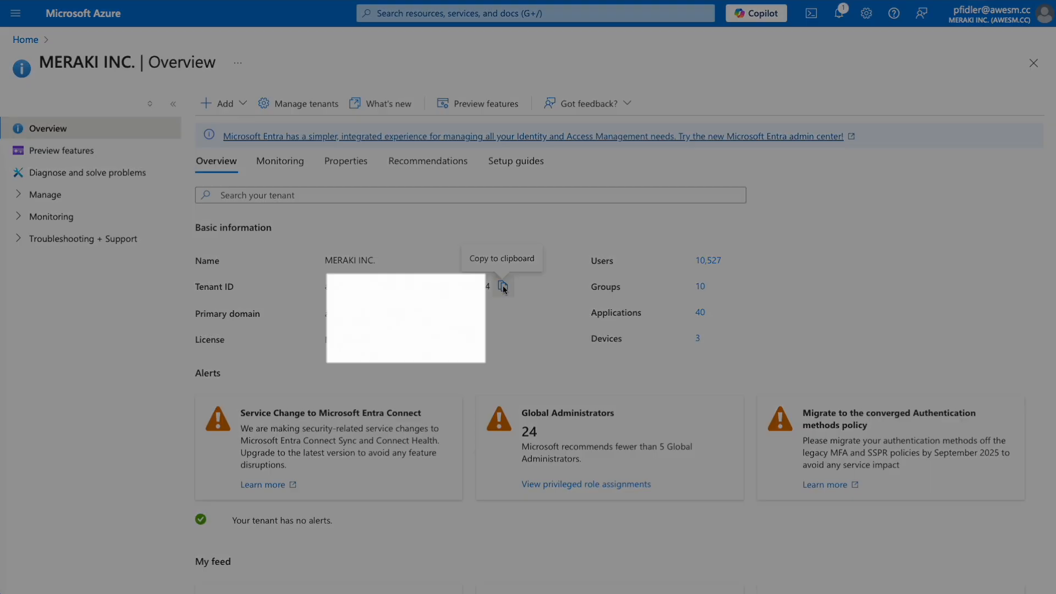
# Expand Manage in Entra ID and go to the MERAKI INC. tenant's App registrations.
pyautogui.click(45, 194)
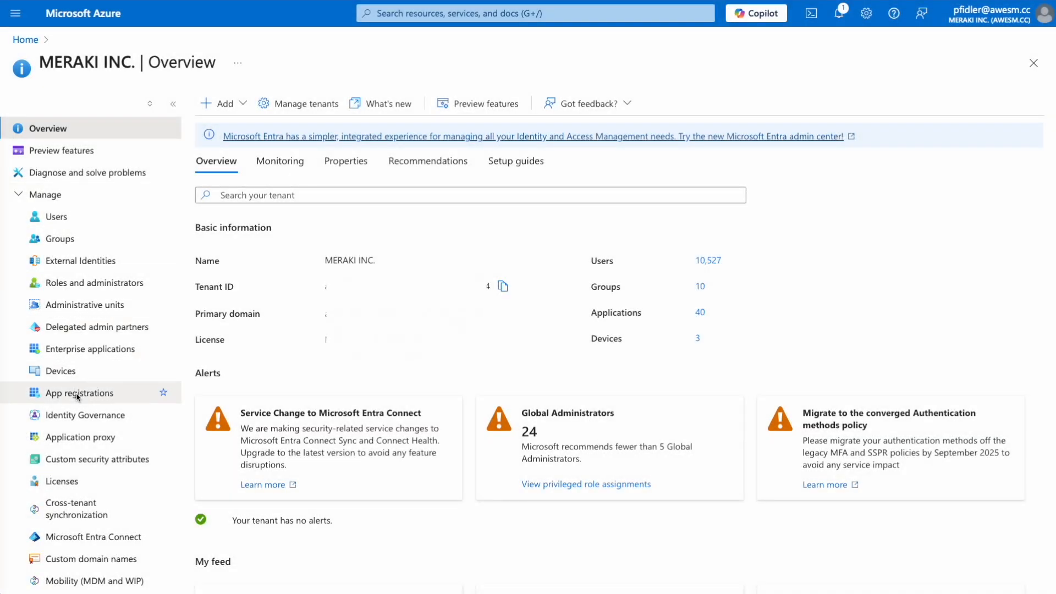
pyautogui.click(77, 393)
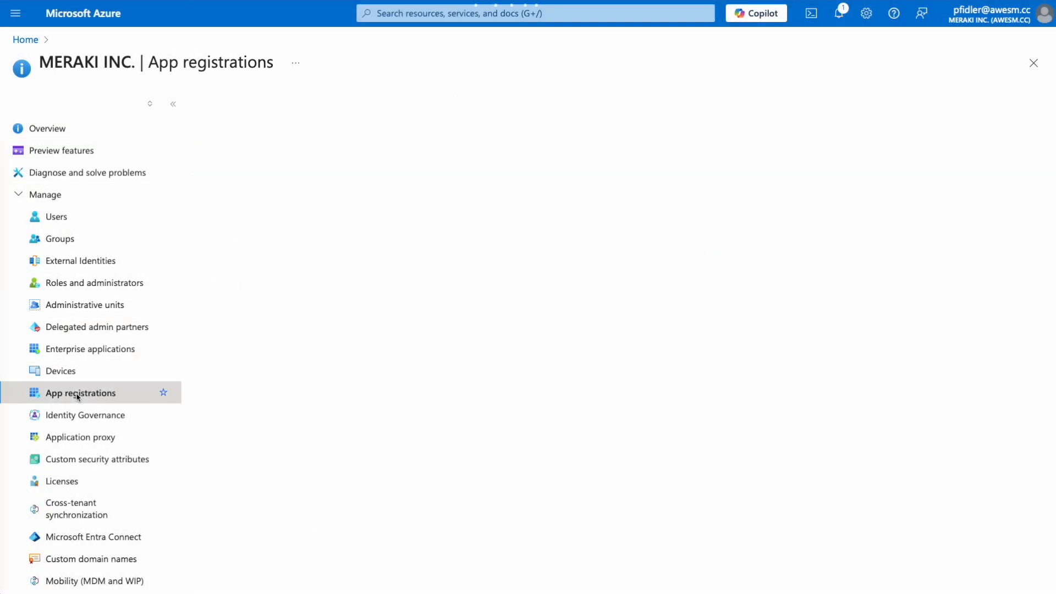
# Register 'PF Azure Auth for Systems Manager' as public client/native with redirect URI merakismoauth://com.meraki.pcc.
pyautogui.click(79, 393)
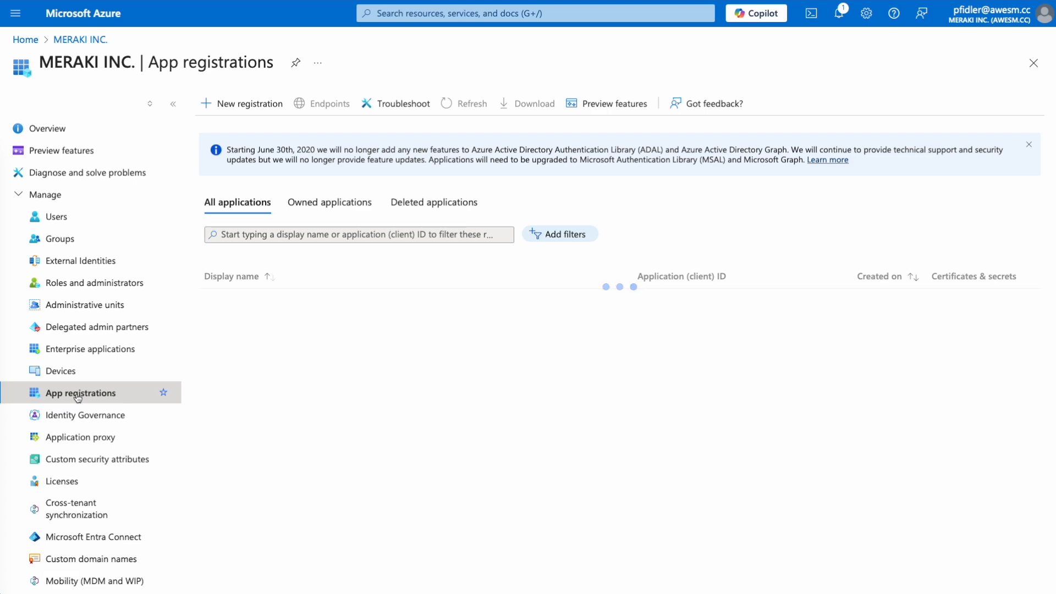
pyautogui.click(330, 202)
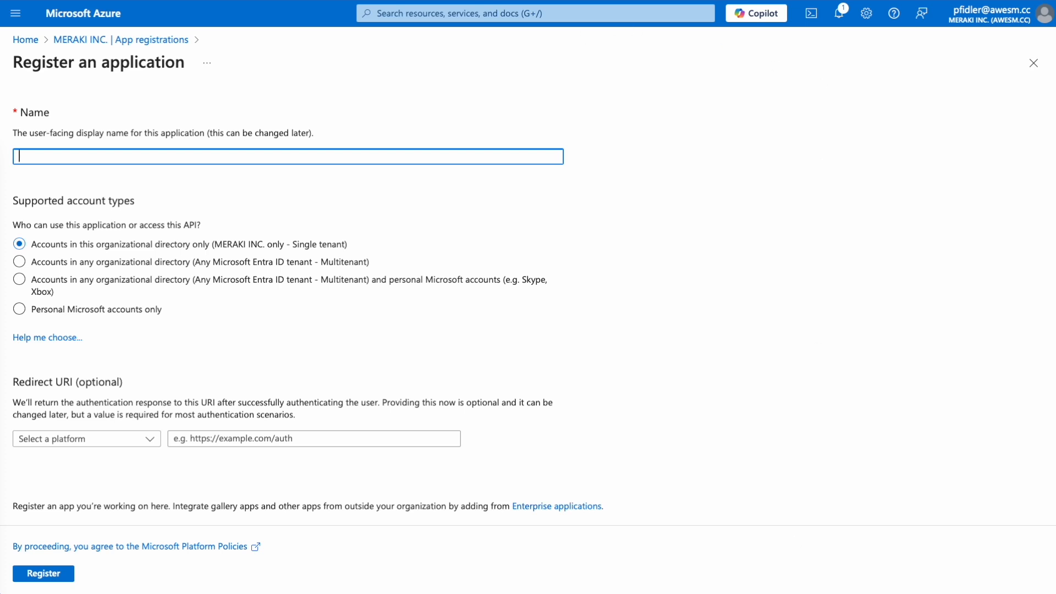
pyautogui.write('PF Azure Auth for Systems Manager')
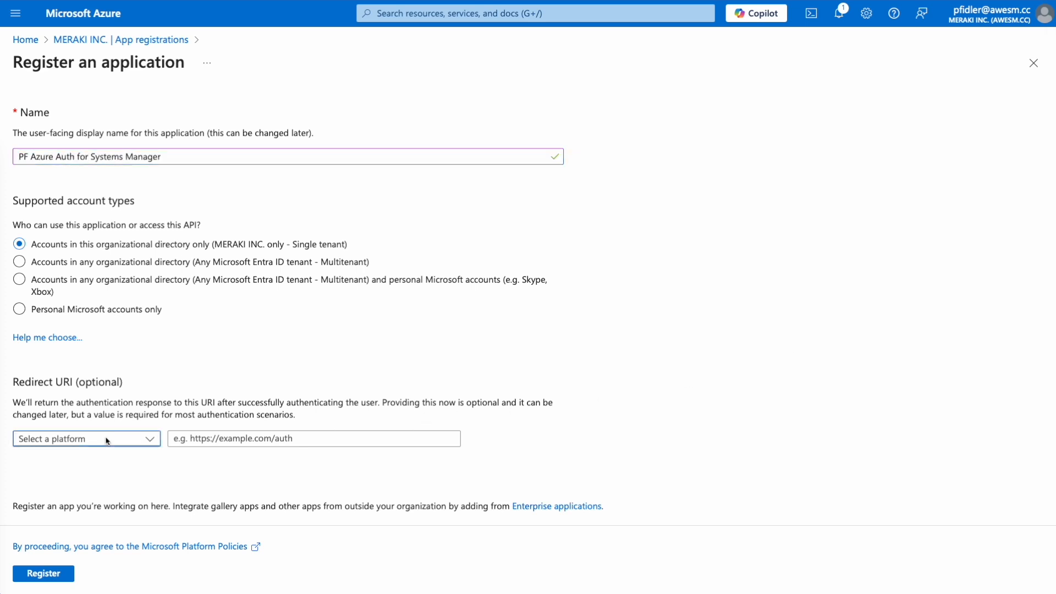
pyautogui.click(85, 439)
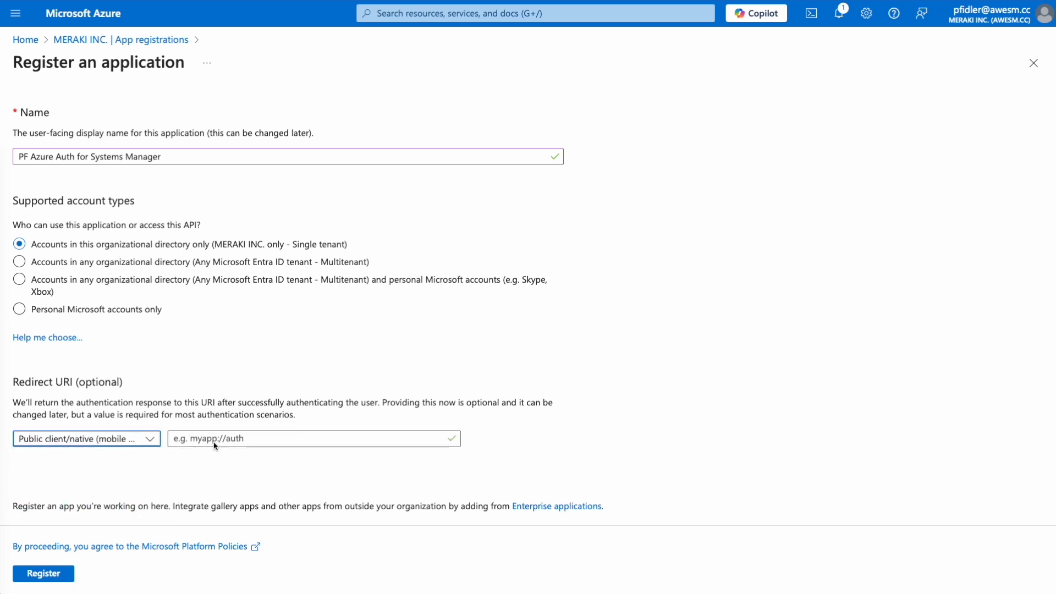
pyautogui.write('merakismoauth://com.meraki.pcc')
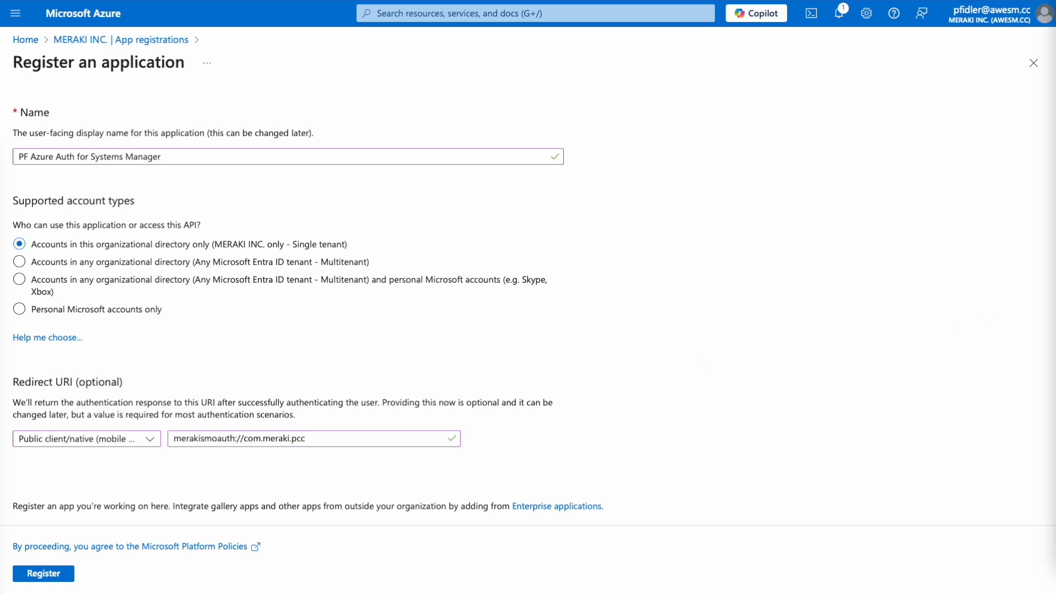
pyautogui.click(43, 573)
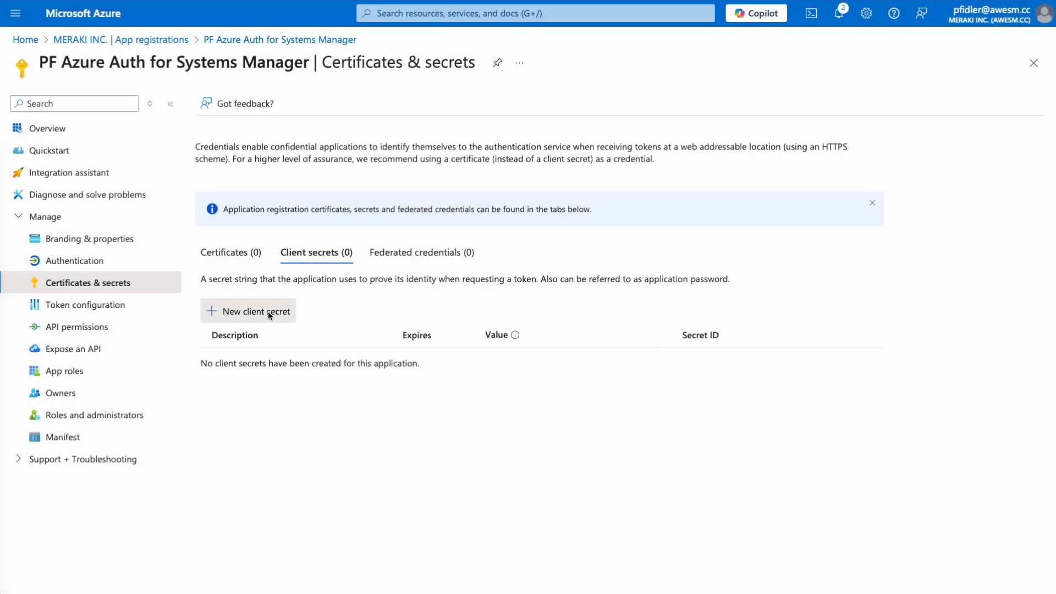
# Add a client secret expiring after 90 days and copy its value.
pyautogui.click(248, 310)
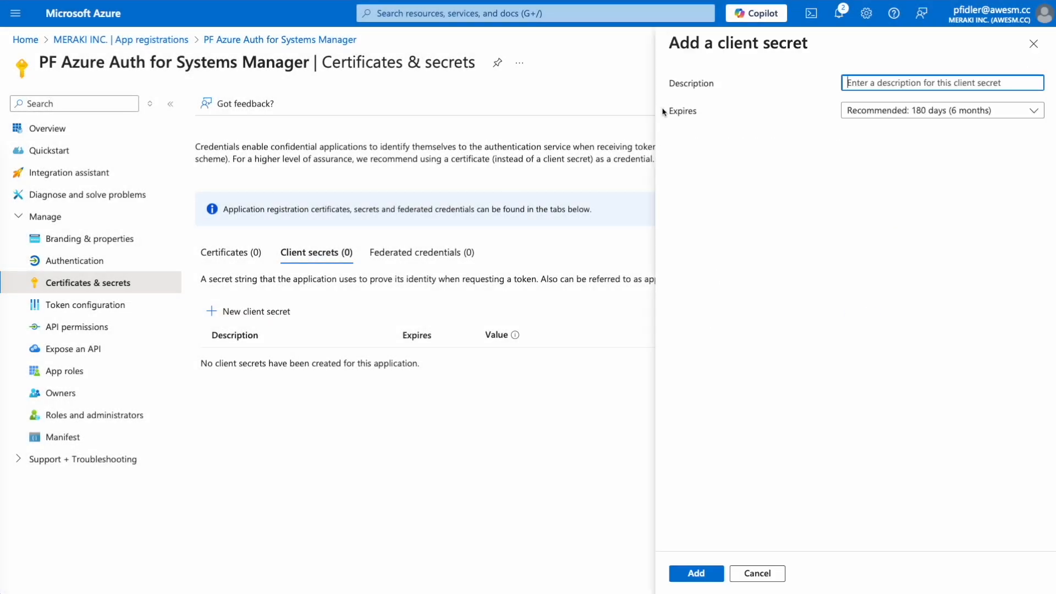
pyautogui.write('P')
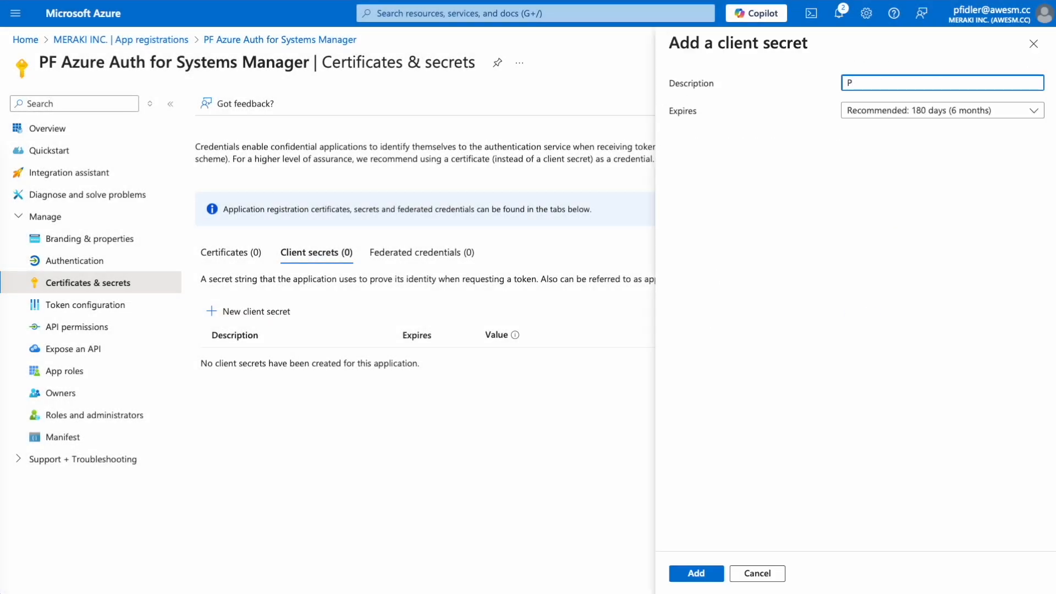
pyautogui.click(941, 110)
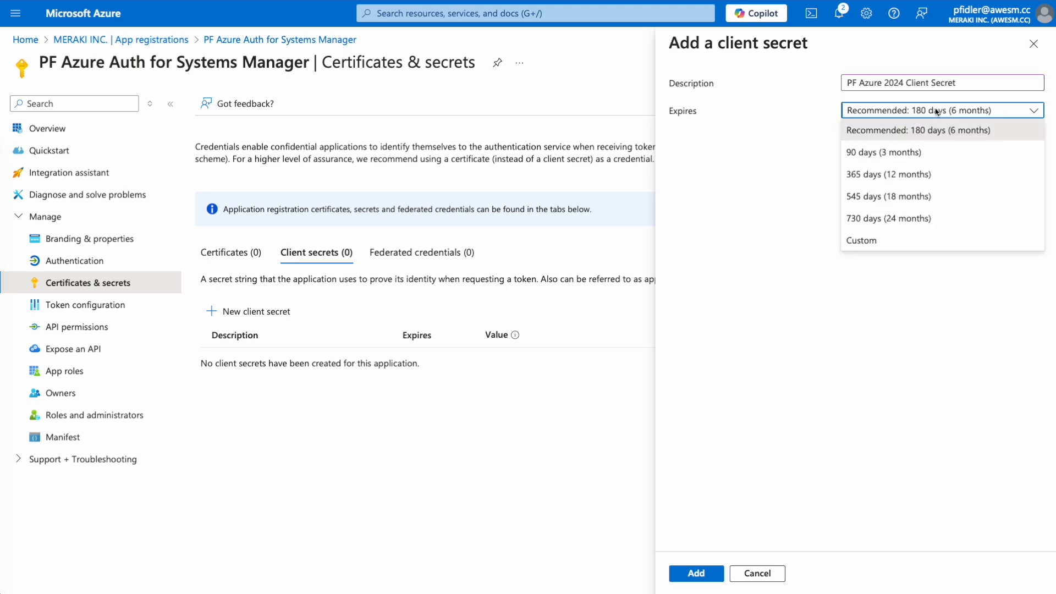
pyautogui.moveTo(902, 154)
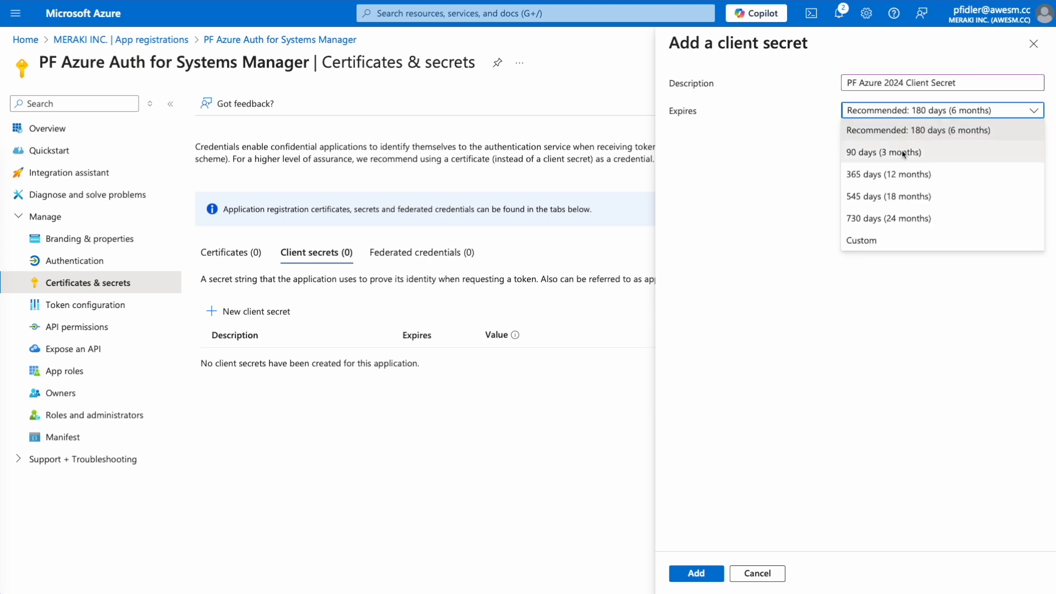
pyautogui.click(884, 152)
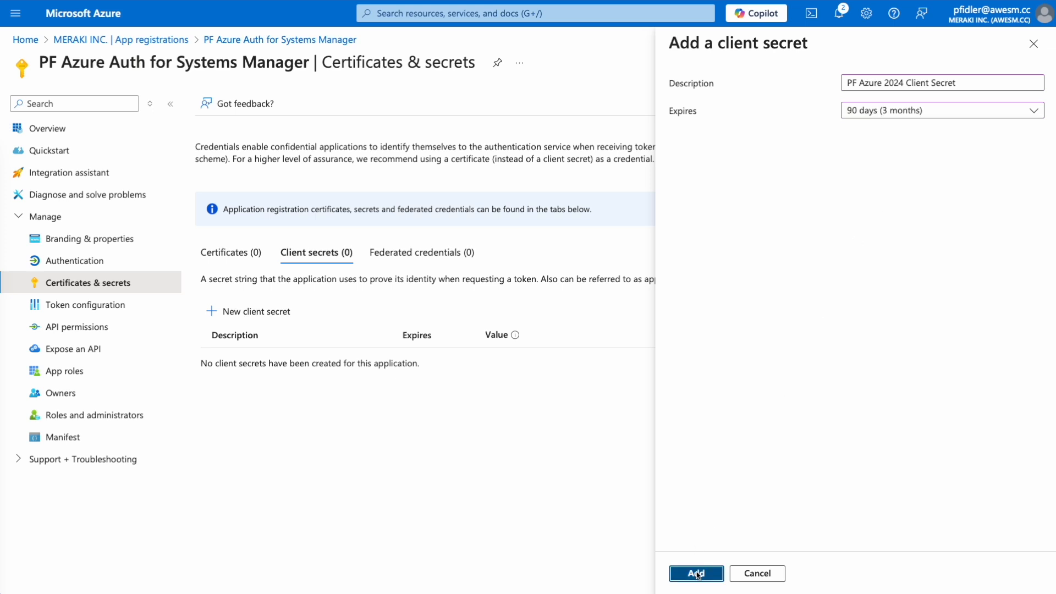
pyautogui.click(696, 573)
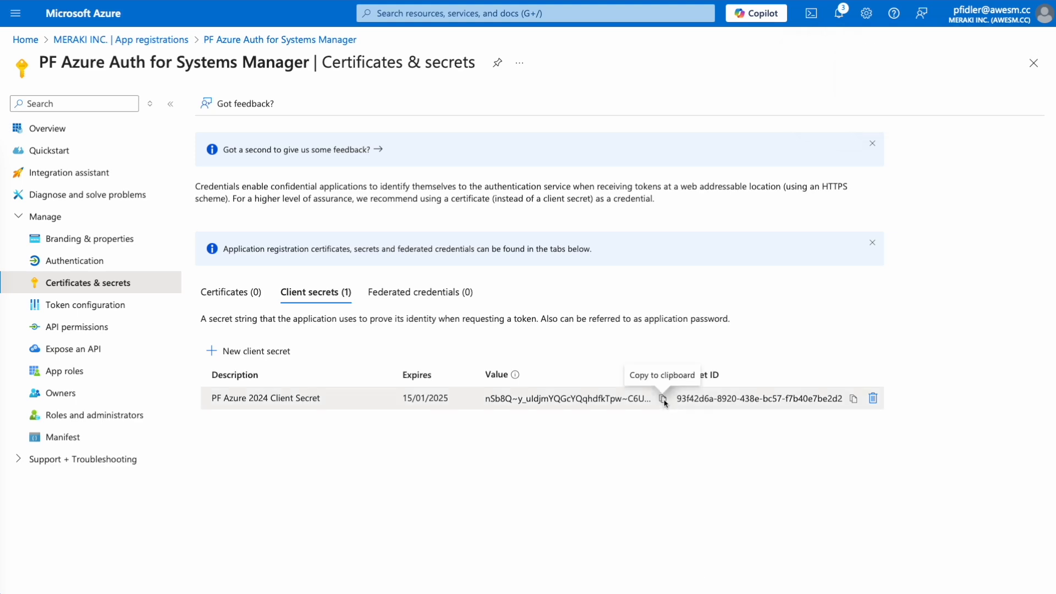
pyautogui.click(76, 327)
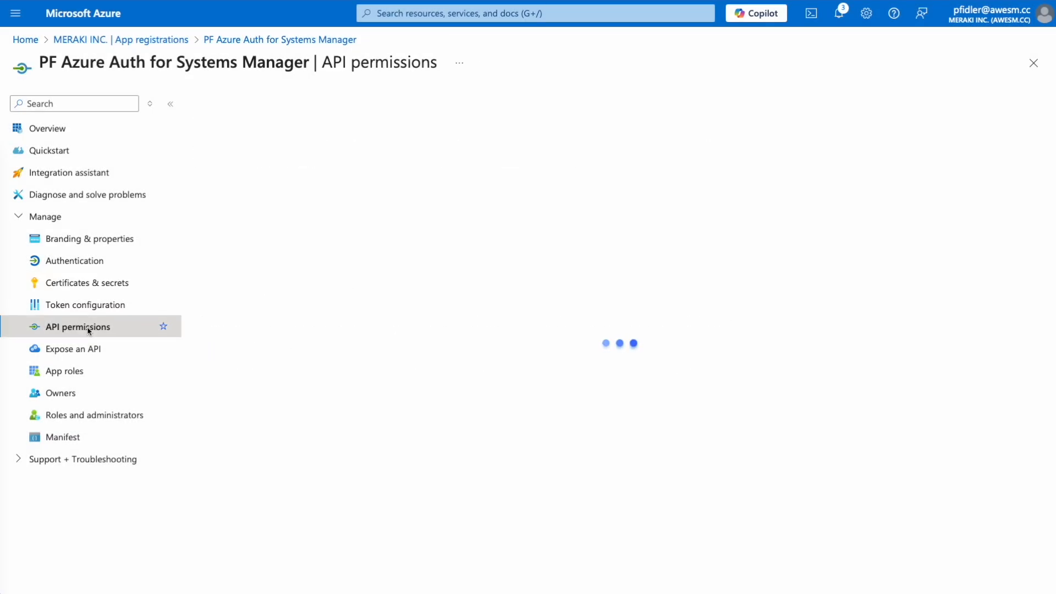
# Add the delegated Azure Service Management user_impersonation permission to the app.
pyautogui.click(76, 327)
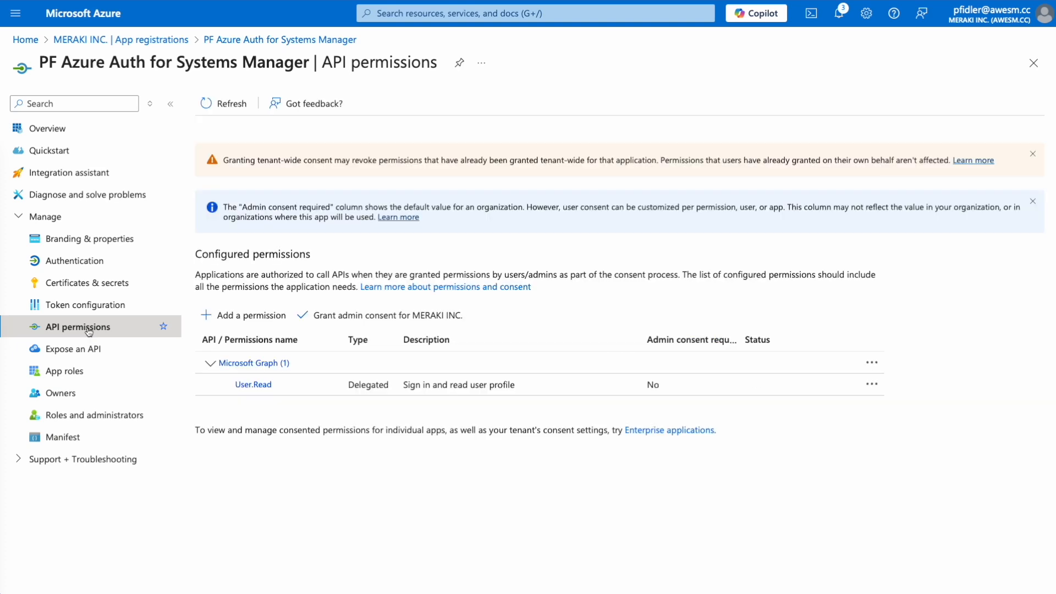
pyautogui.click(242, 315)
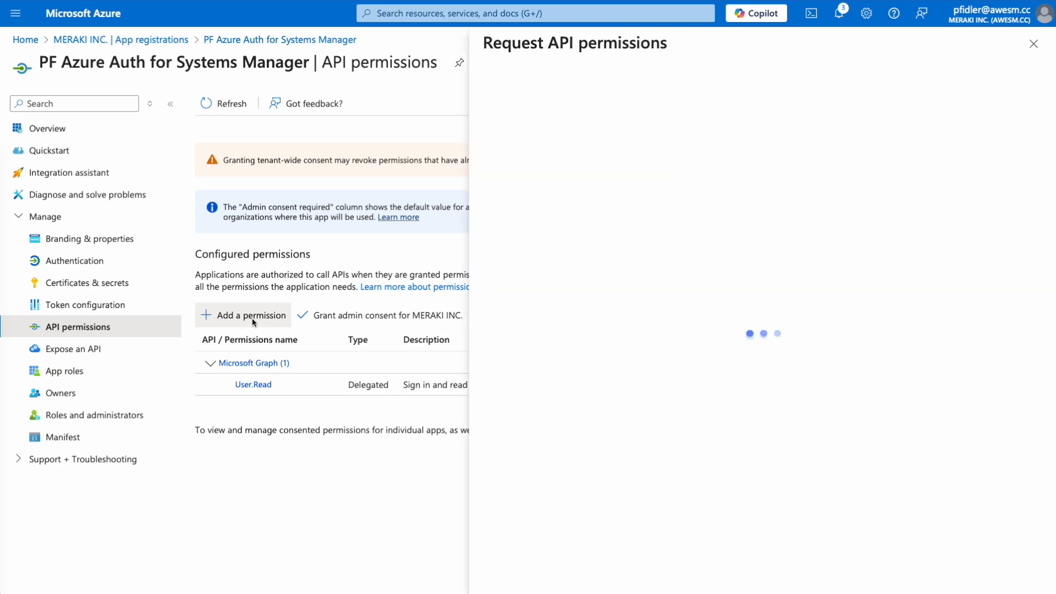
pyautogui.click(250, 314)
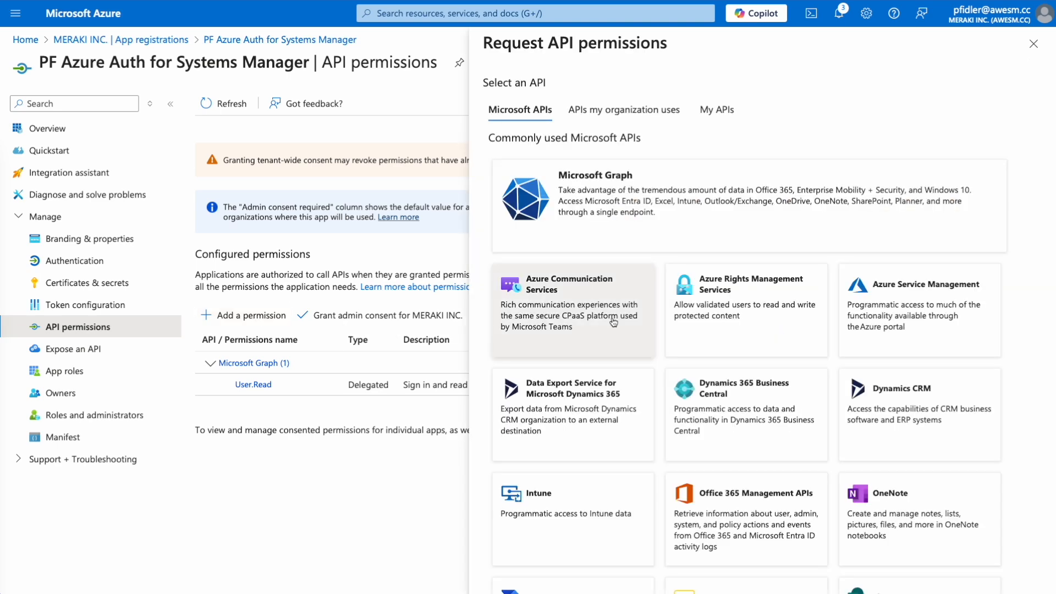
pyautogui.click(917, 306)
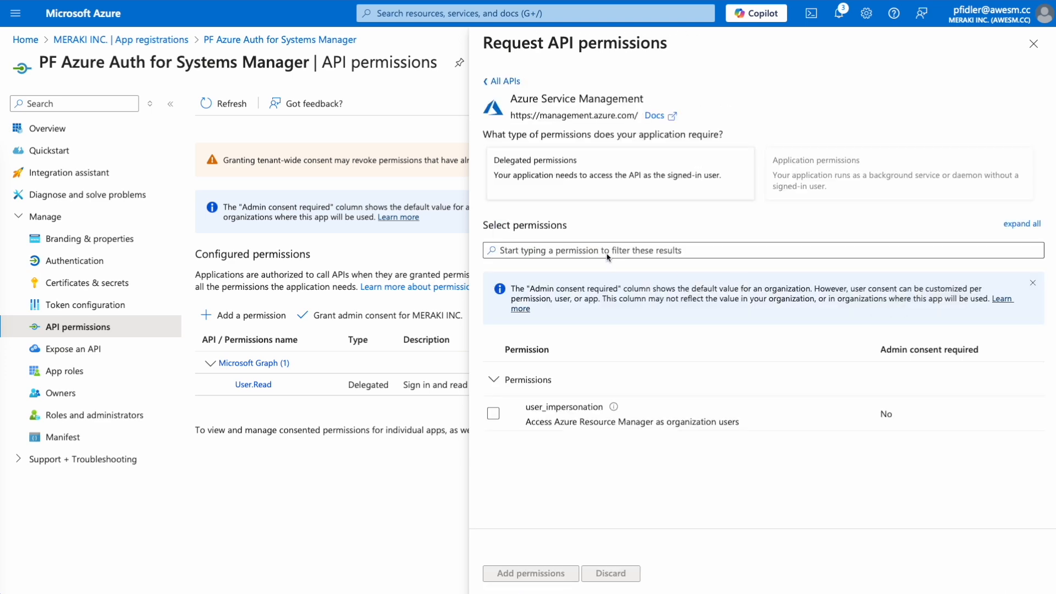
pyautogui.click(493, 412)
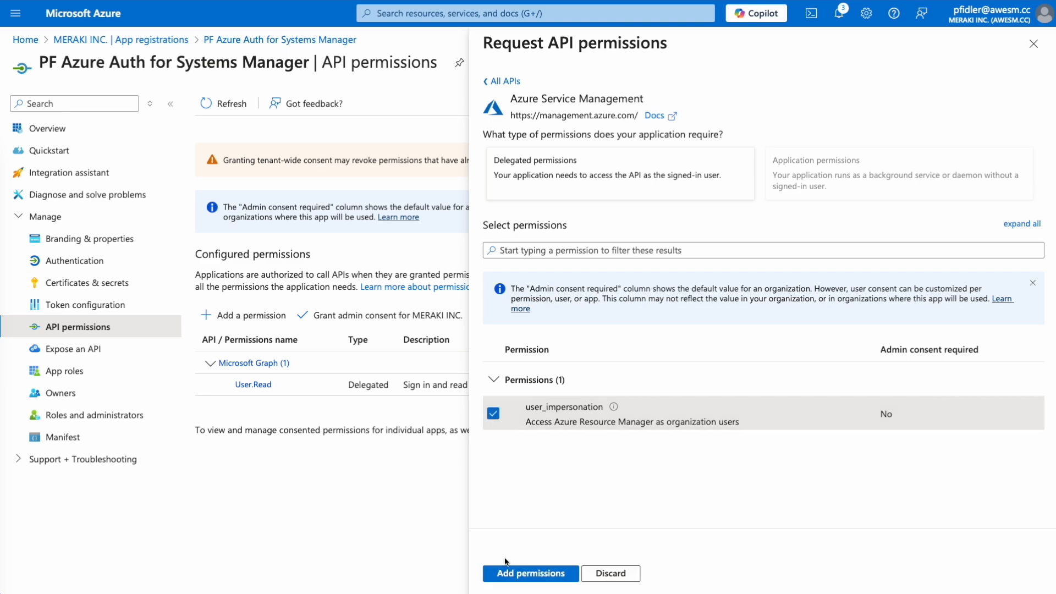
pyautogui.click(530, 573)
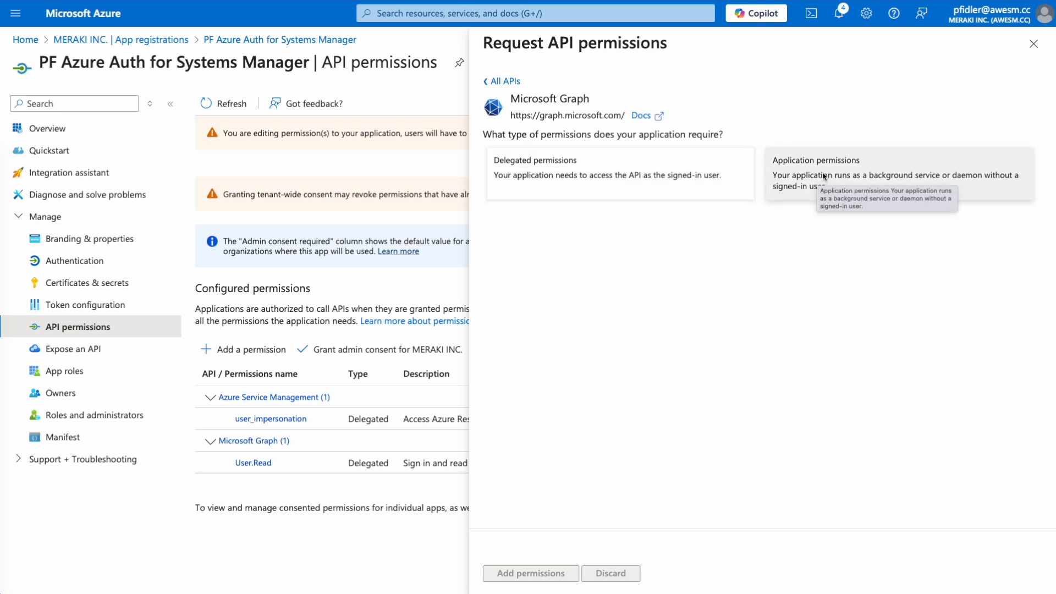
# Grant the Microsoft Graph Directory.Read.All application permission, searching 'dire'.
pyautogui.click(898, 174)
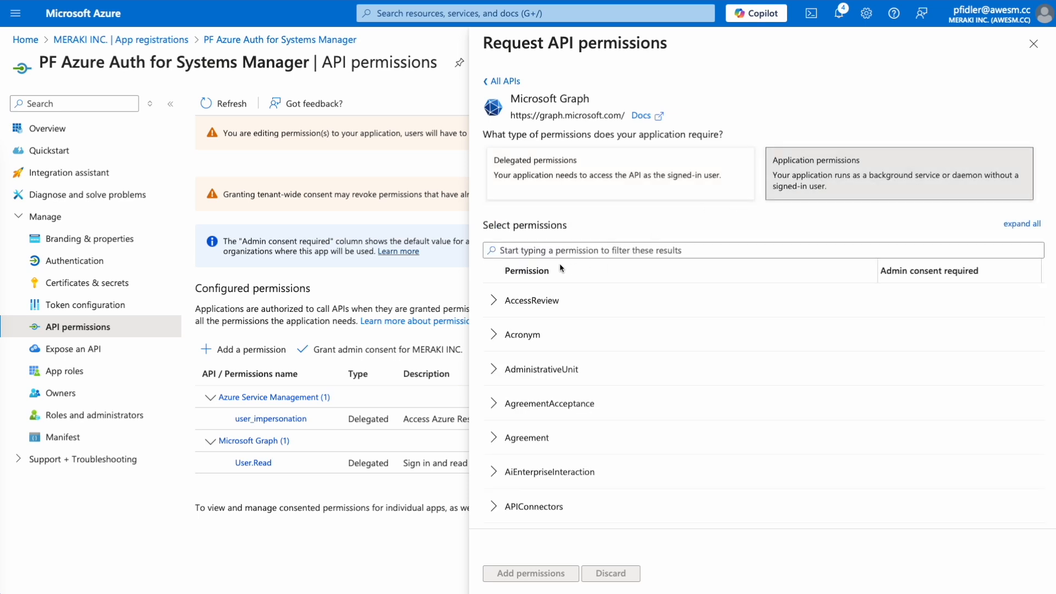
pyautogui.write('directory.read')
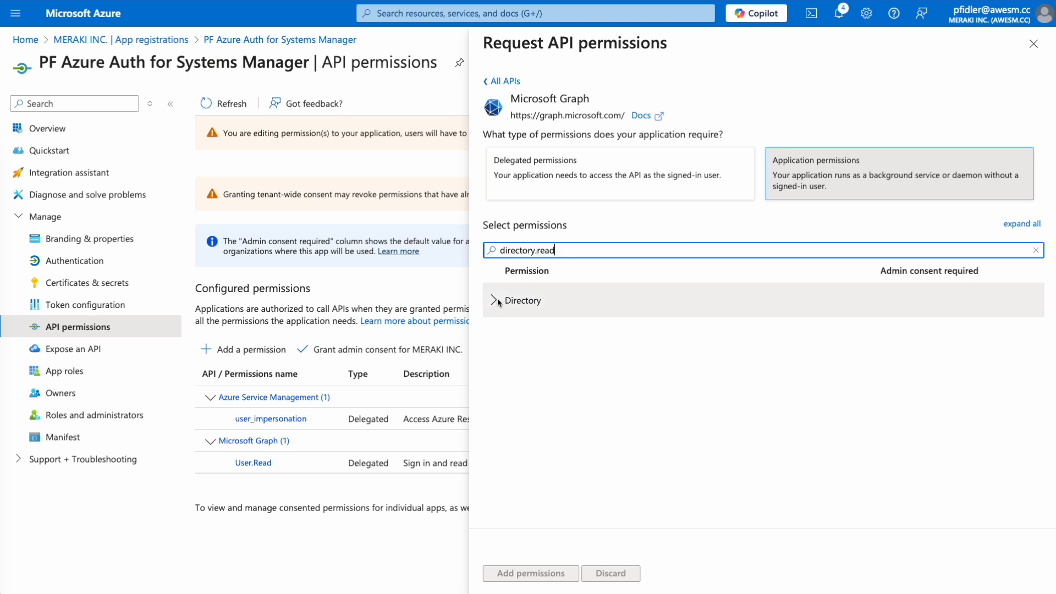
pyautogui.click(496, 301)
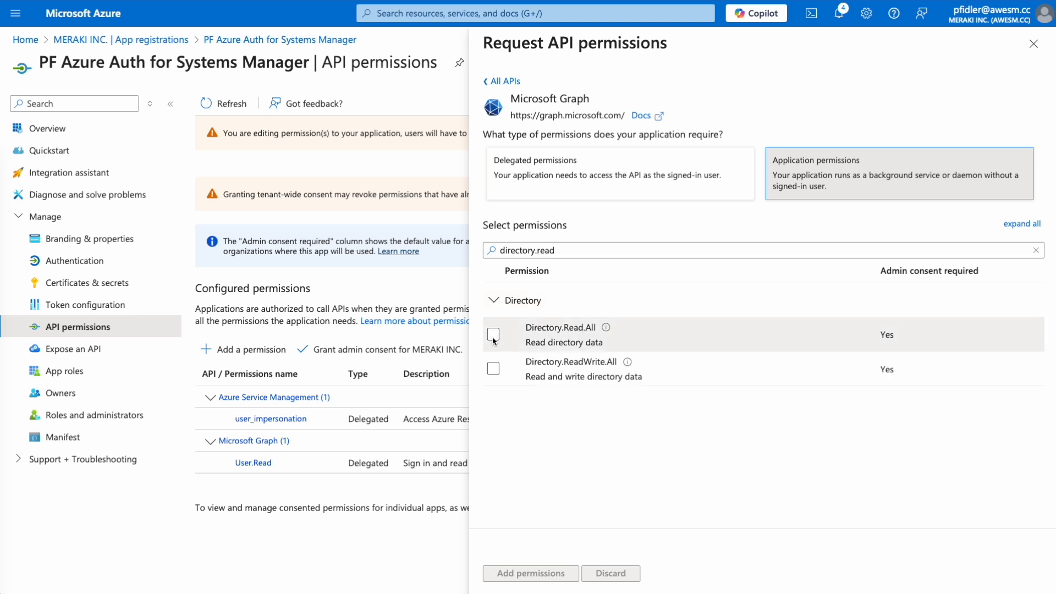
pyautogui.click(493, 334)
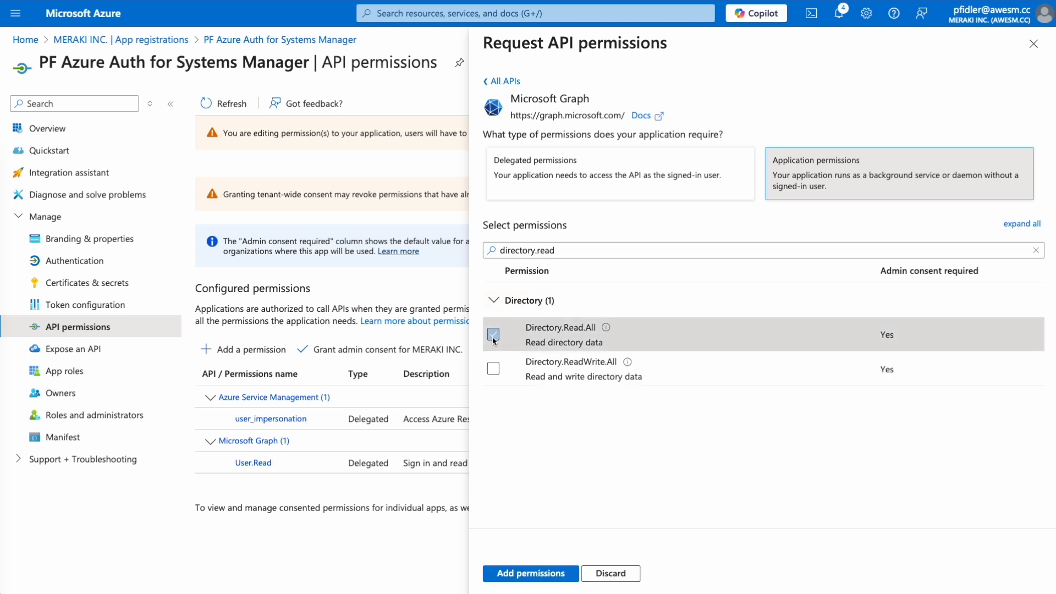
pyautogui.click(493, 334)
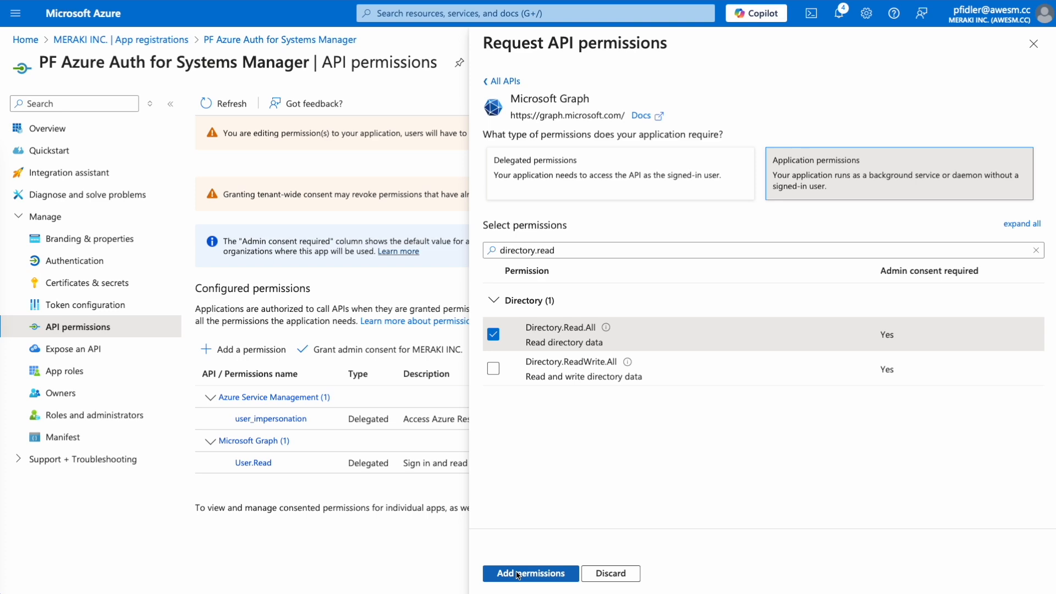
pyautogui.click(530, 573)
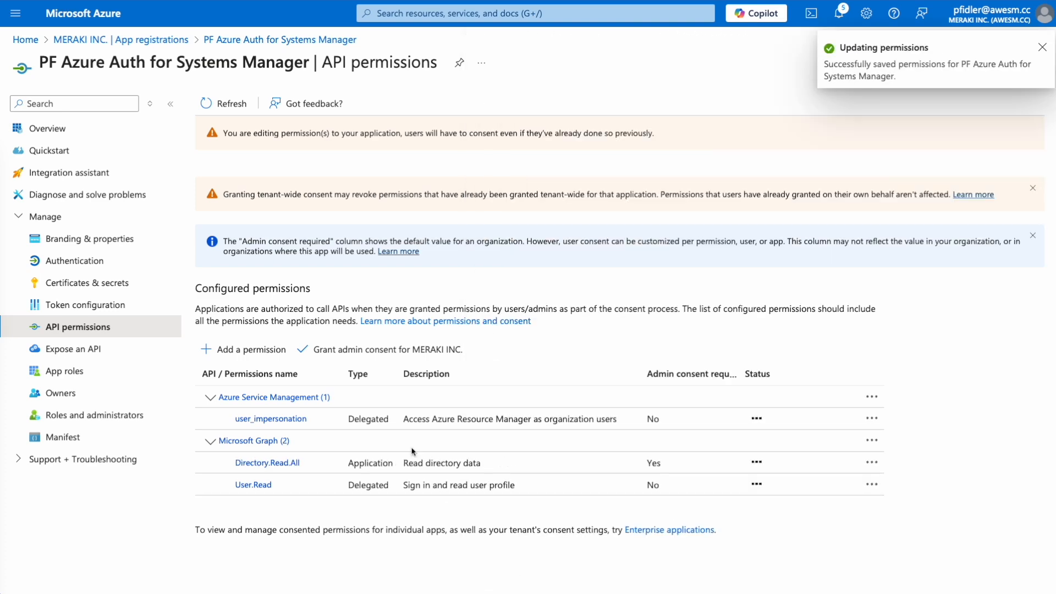
# Review the delegated User.Read Graph permission without changes and go to Authentication.
pyautogui.click(242, 348)
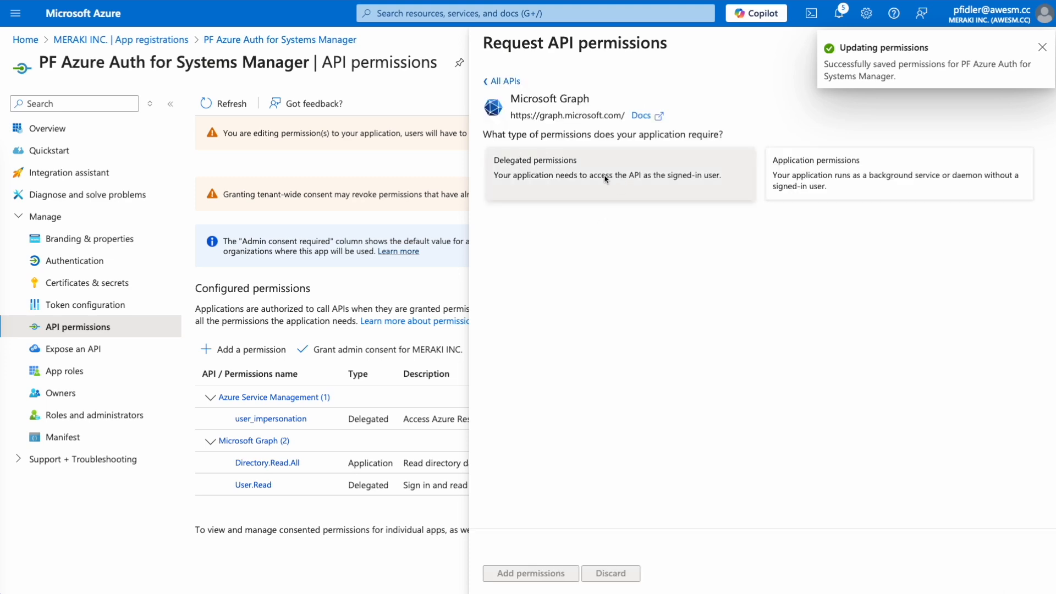
pyautogui.click(618, 174)
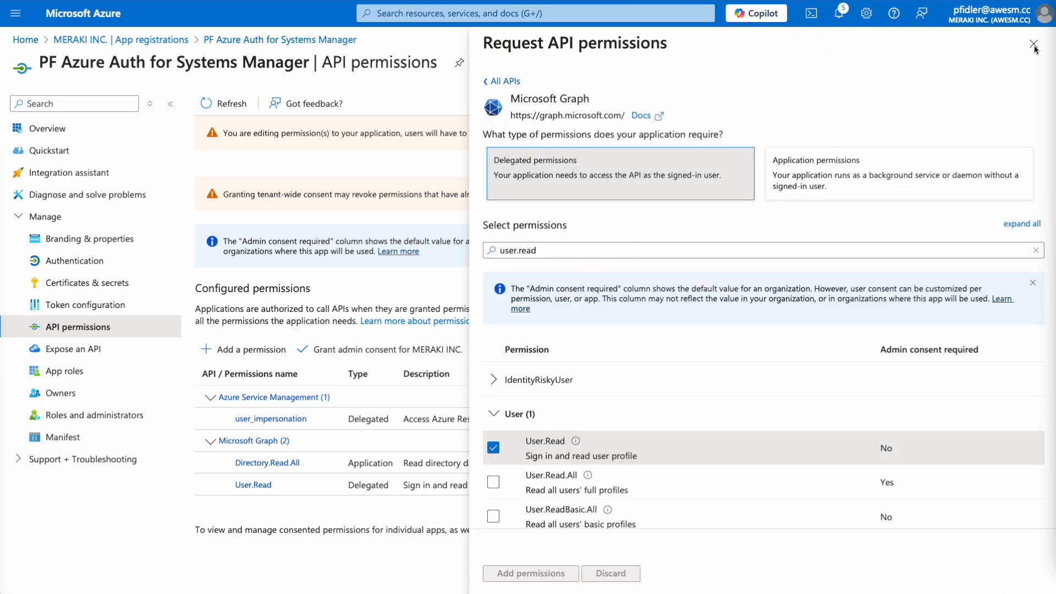
pyautogui.click(1036, 44)
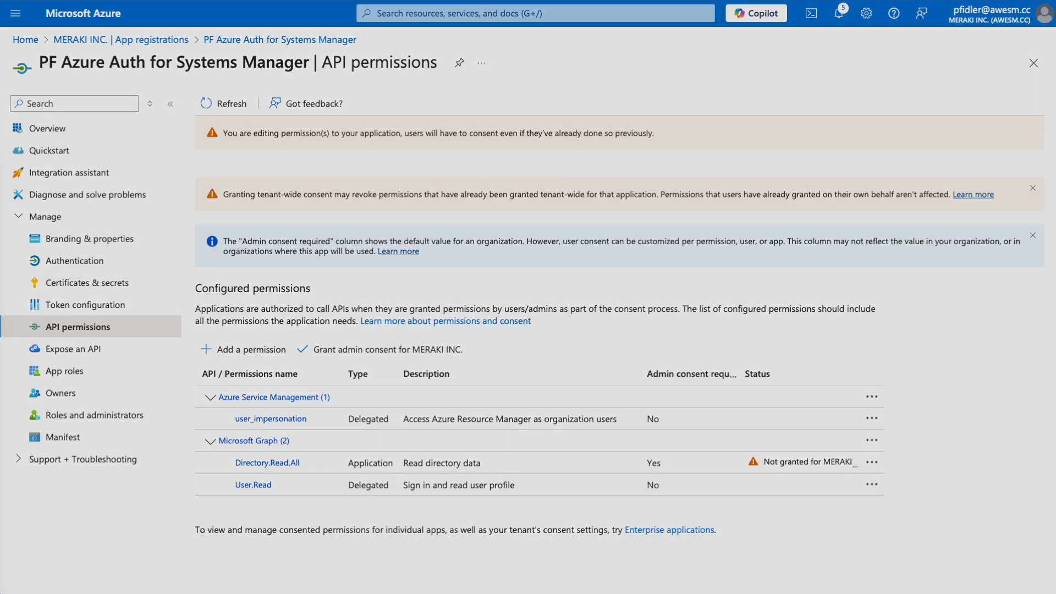
pyautogui.click(76, 261)
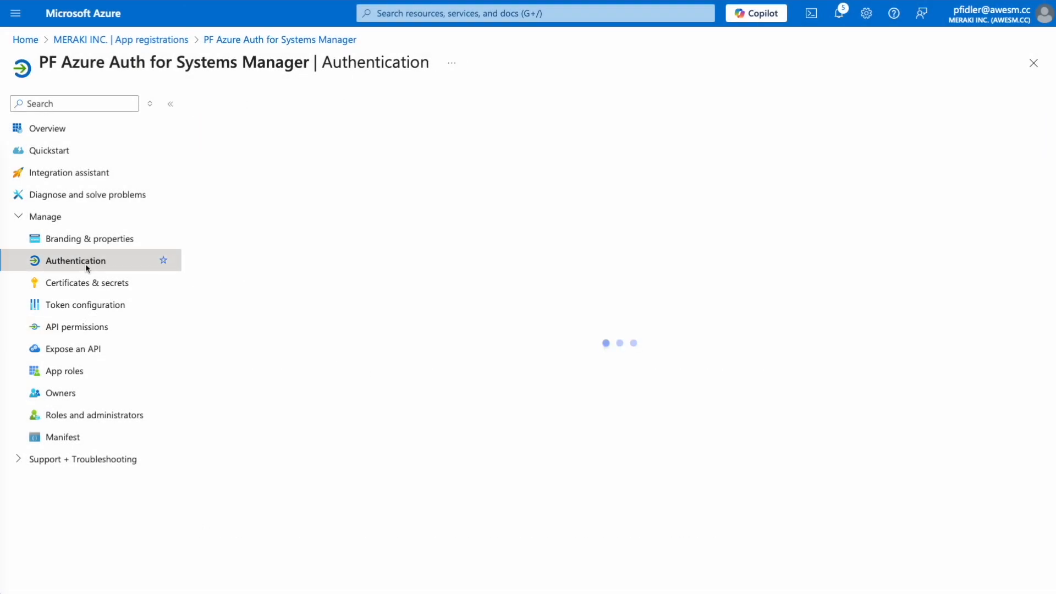
pyautogui.click(76, 261)
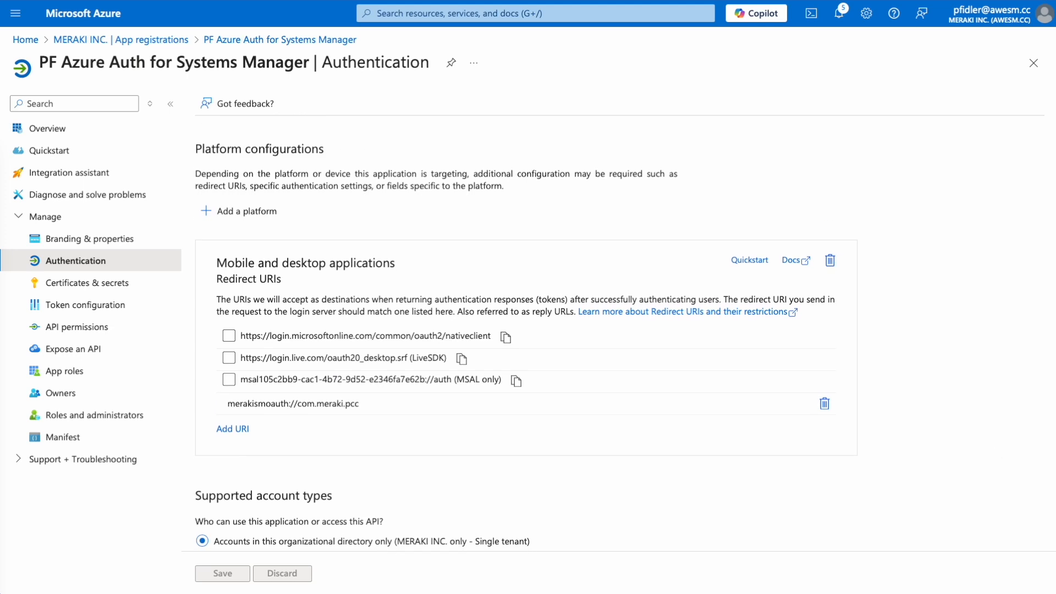
pyautogui.moveTo(671, 274)
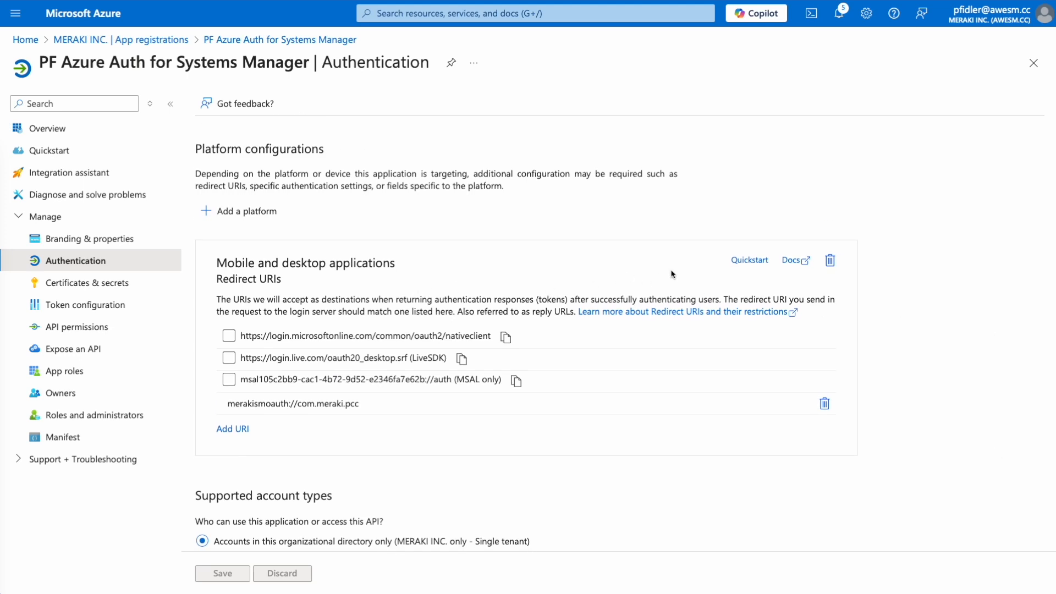
pyautogui.click(232, 429)
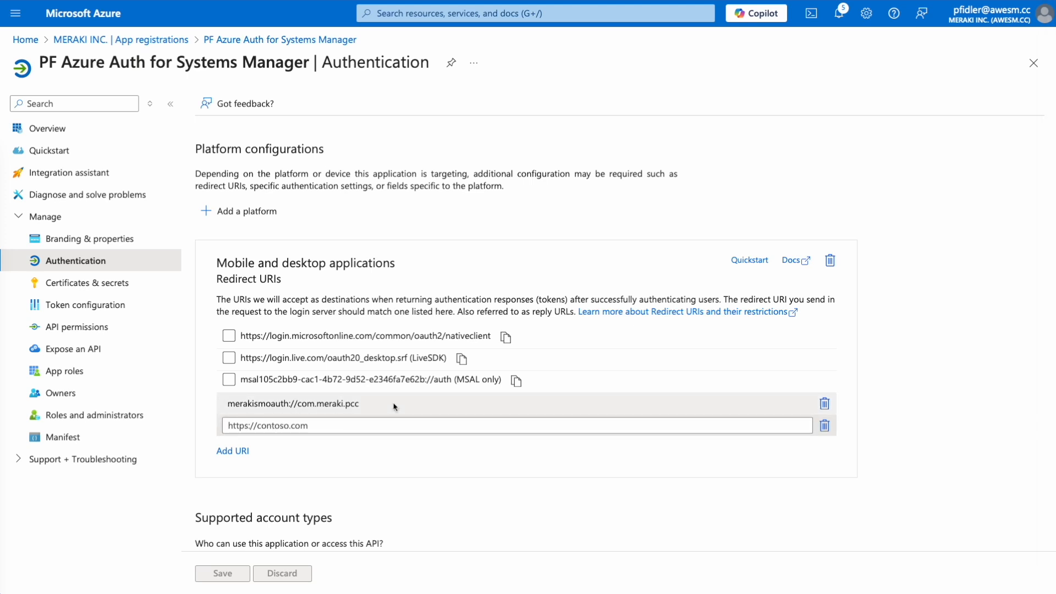
pyautogui.write('https://portal.meraki.com/loginsuccess')
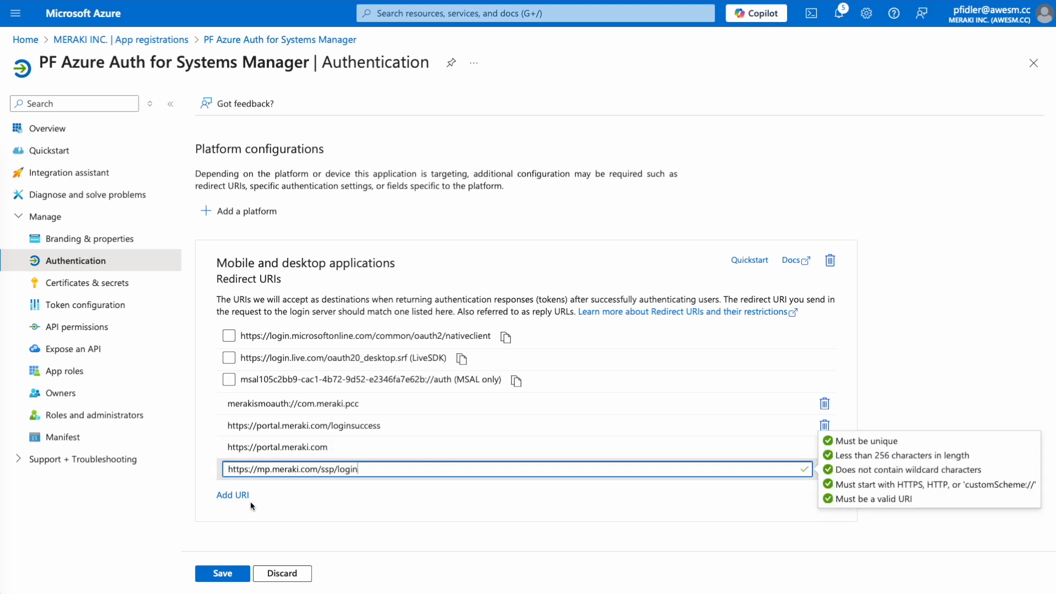
pyautogui.write('https://mp.meraki.com/ssp/loginsuccess')
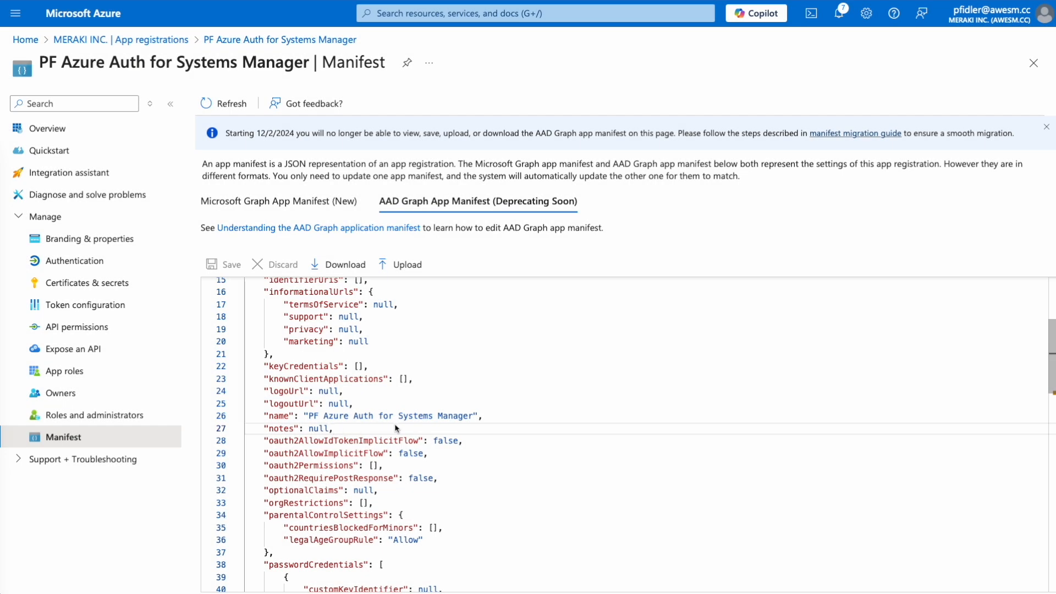
# Add "oauth2AllowUrlPathMatching": false to the manifest and save it.
pyautogui.write('"oauth2AllowUrlPathMatching": false,')
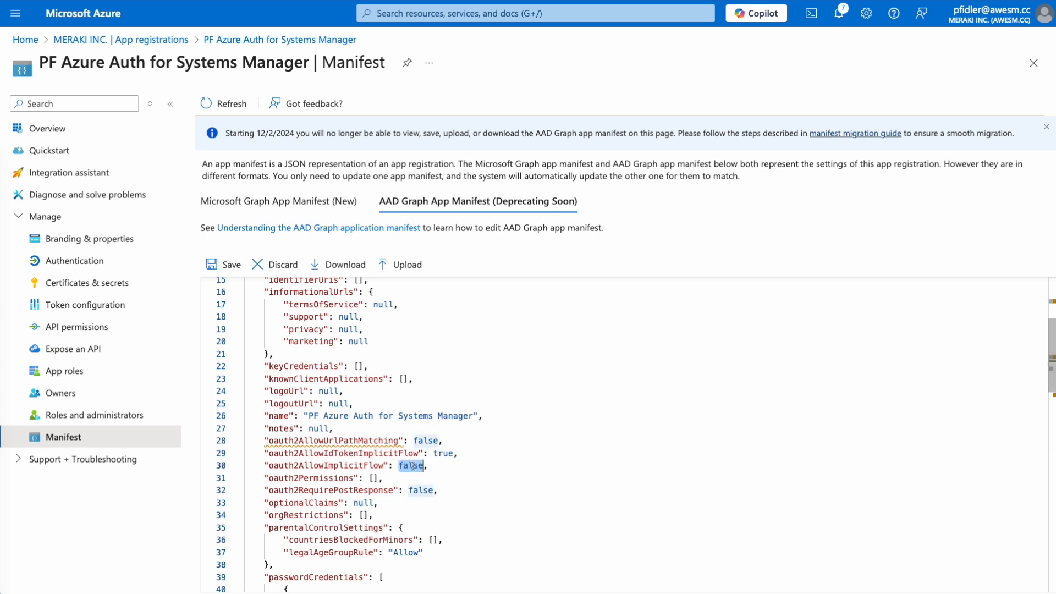
pyautogui.scroll(-3)
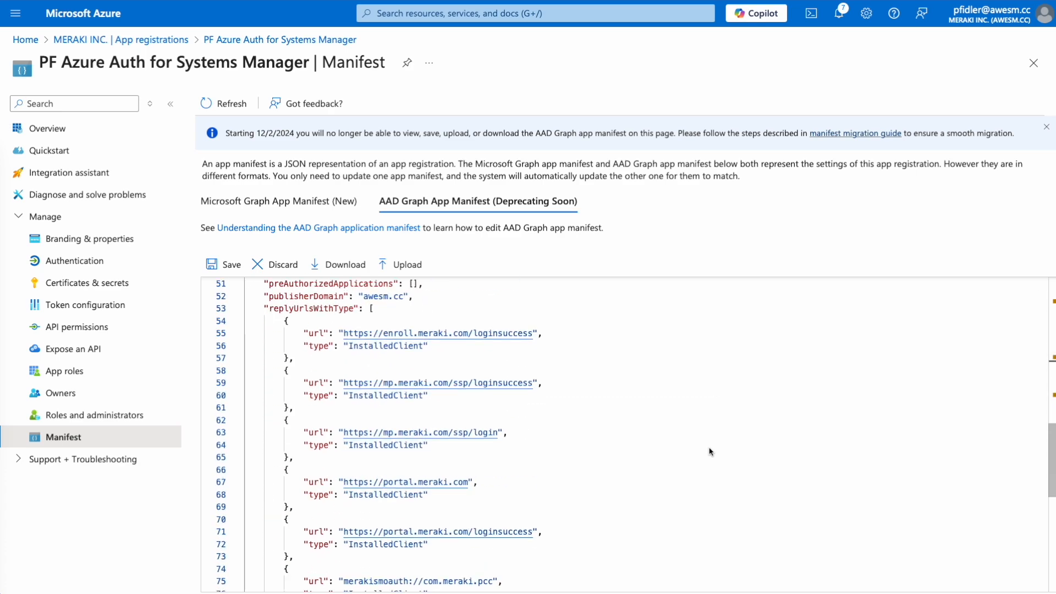
pyautogui.click(224, 264)
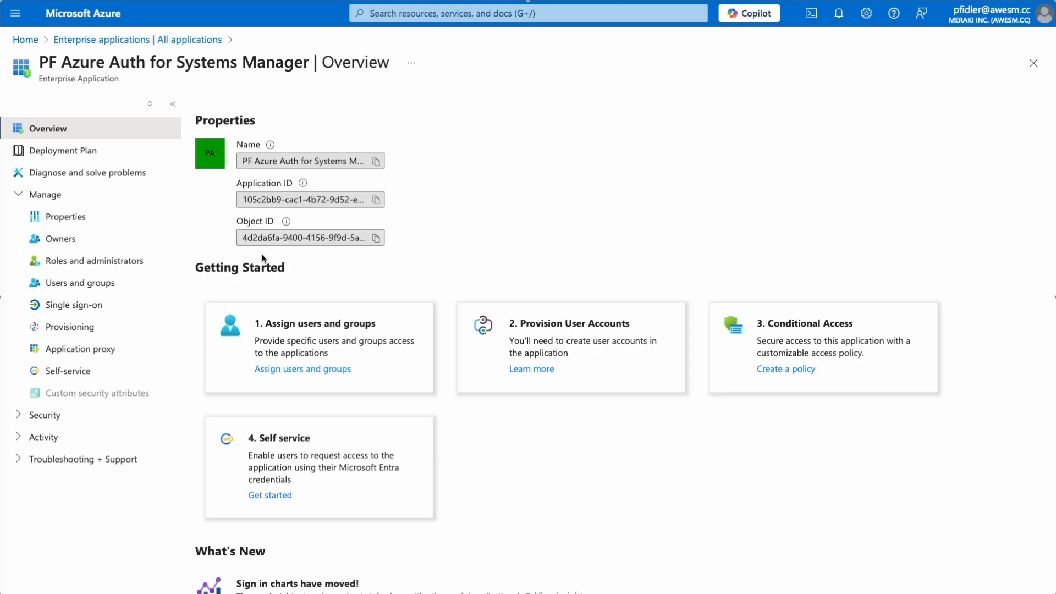
# Assign the user found by searching 'paul' to the enterprise application.
pyautogui.click(79, 283)
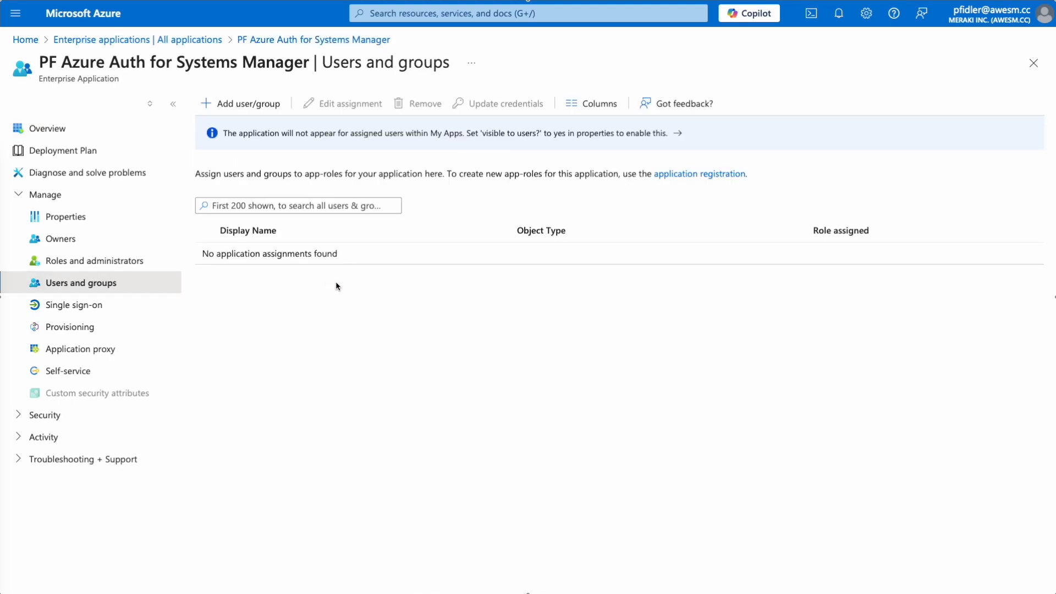
pyautogui.click(247, 103)
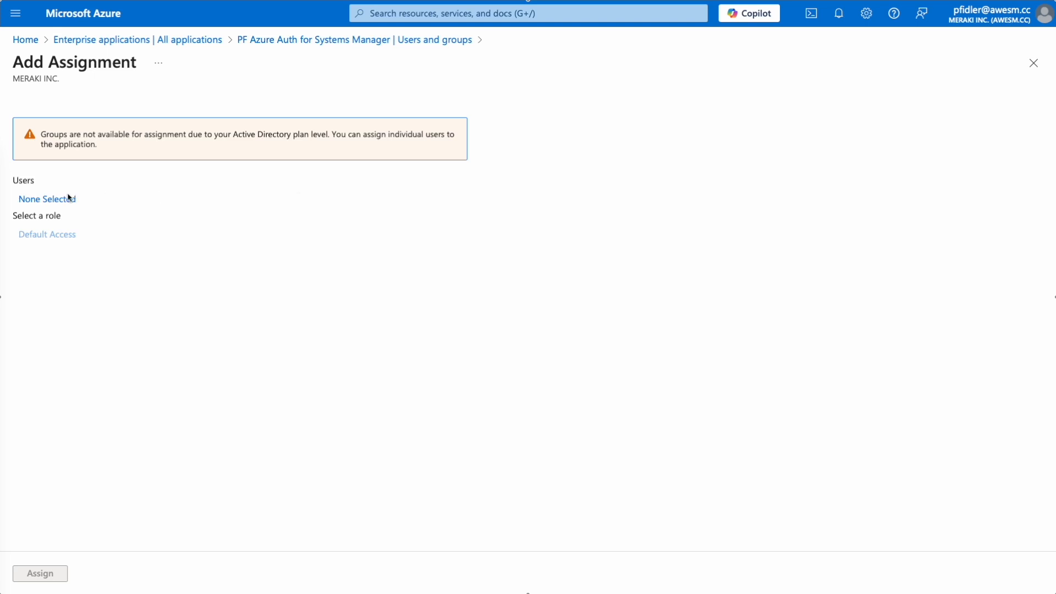
pyautogui.click(46, 199)
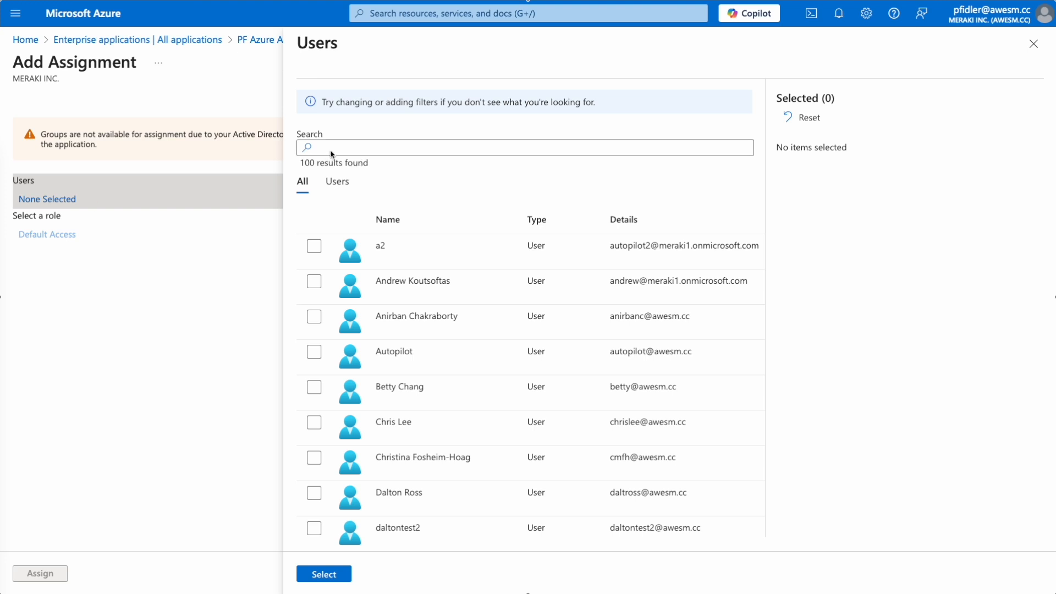
pyautogui.write('paul')
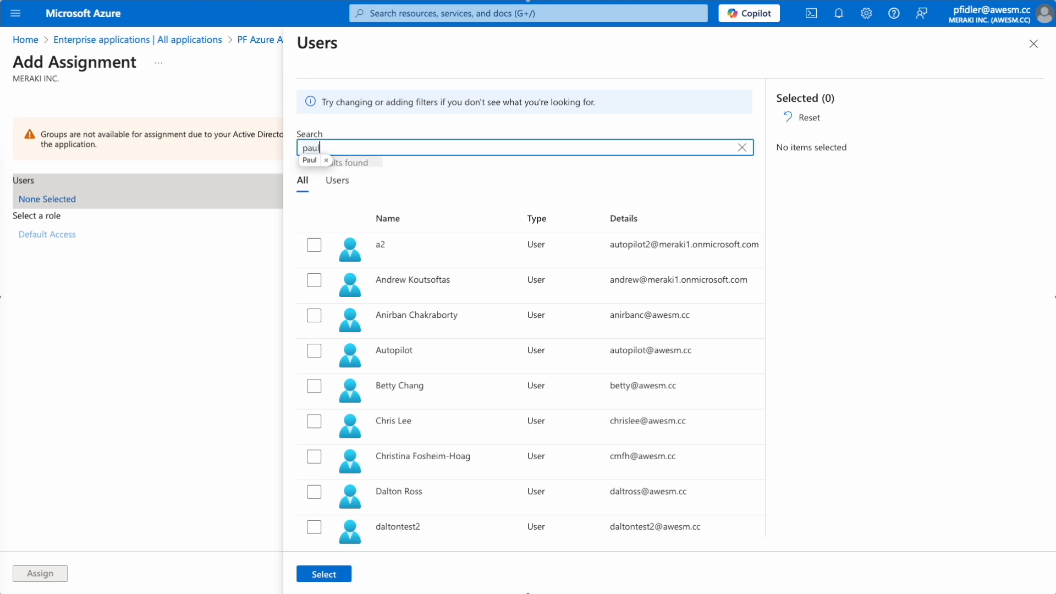
pyautogui.click(314, 244)
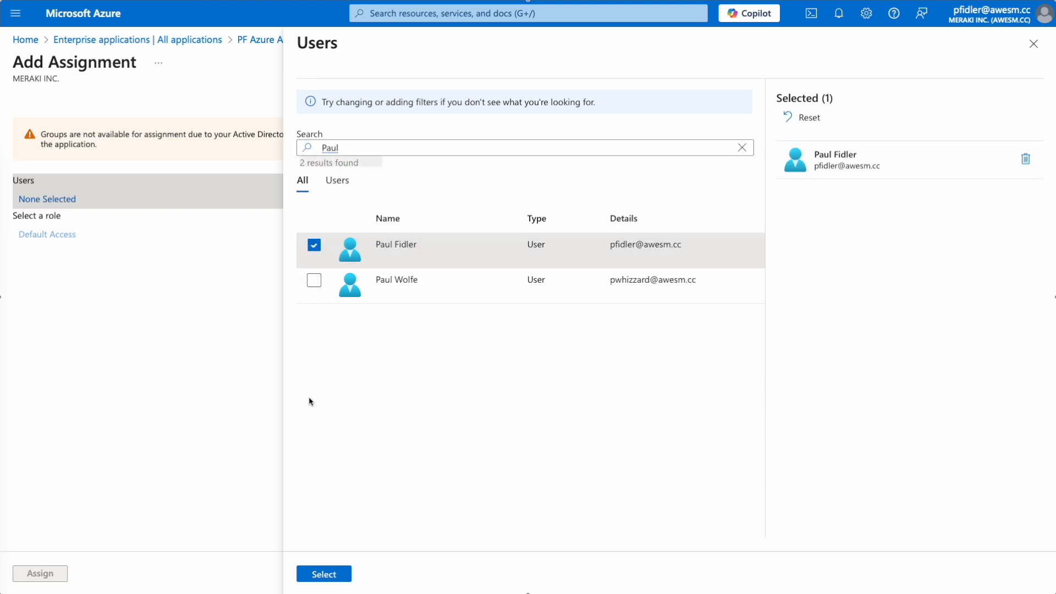
pyautogui.click(323, 574)
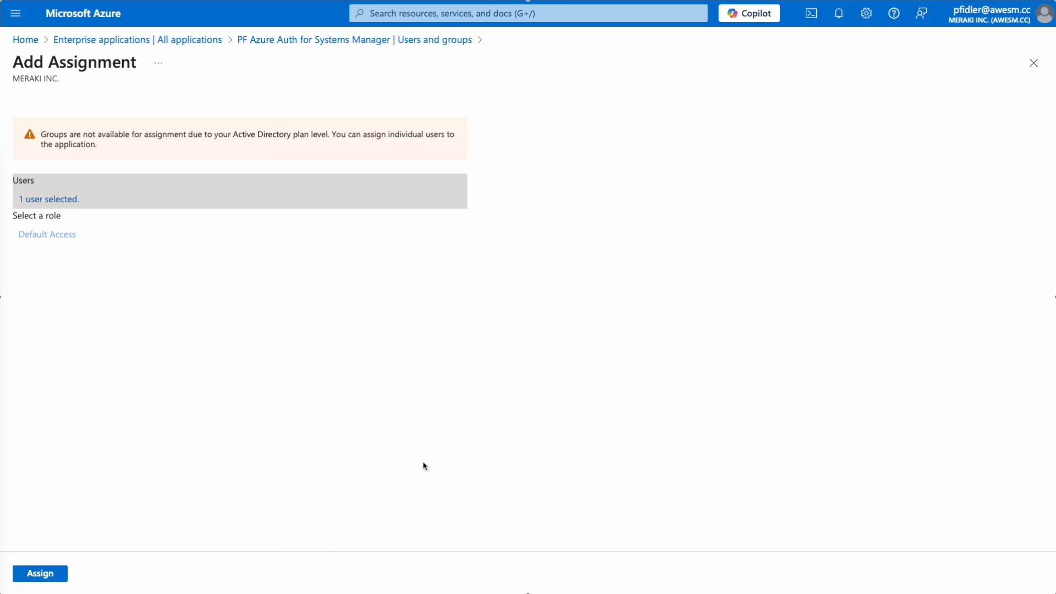
pyautogui.click(40, 573)
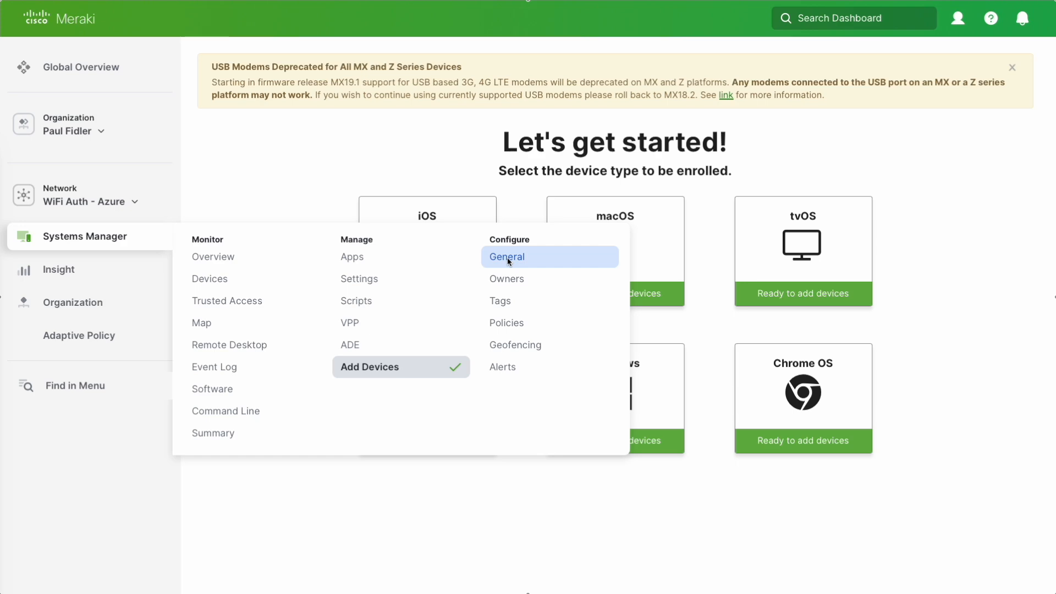
# In Systems Manager General settings, choose Microsoft Azure Active Directory for end user authentication.
pyautogui.click(506, 257)
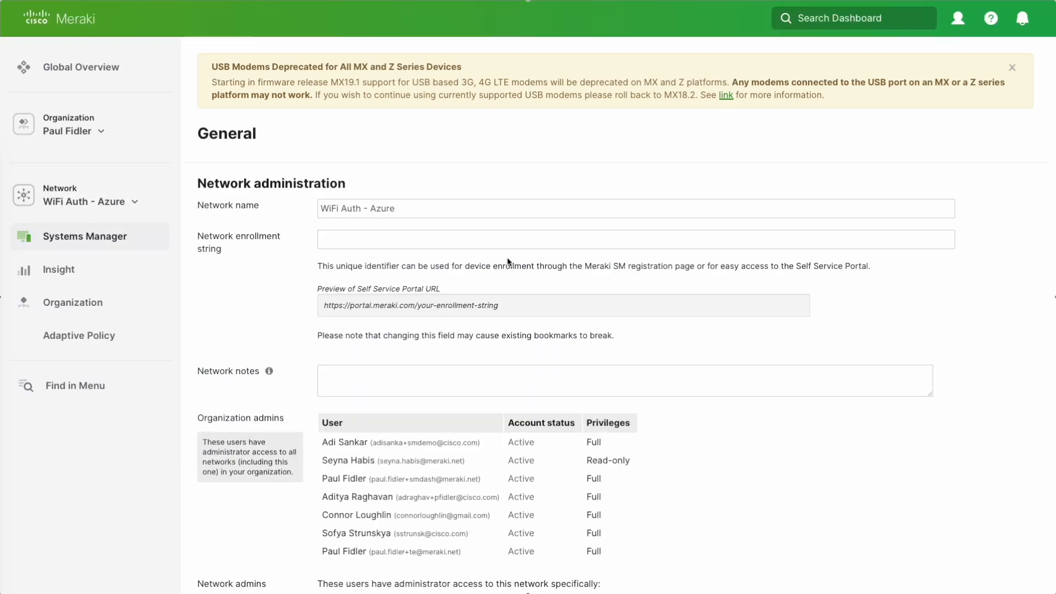
pyautogui.scroll(-3)
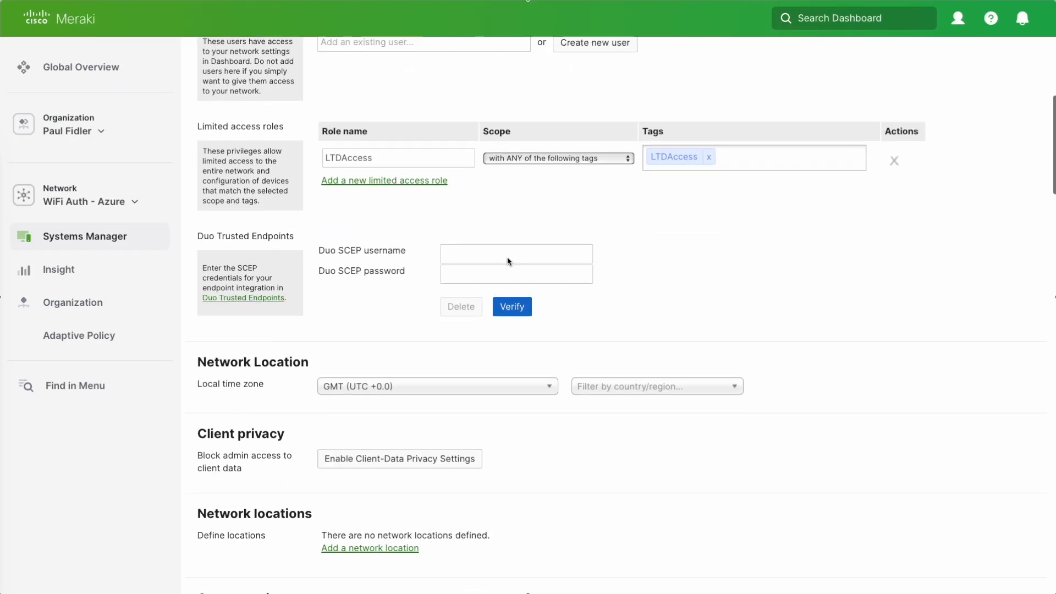
pyautogui.scroll(-3)
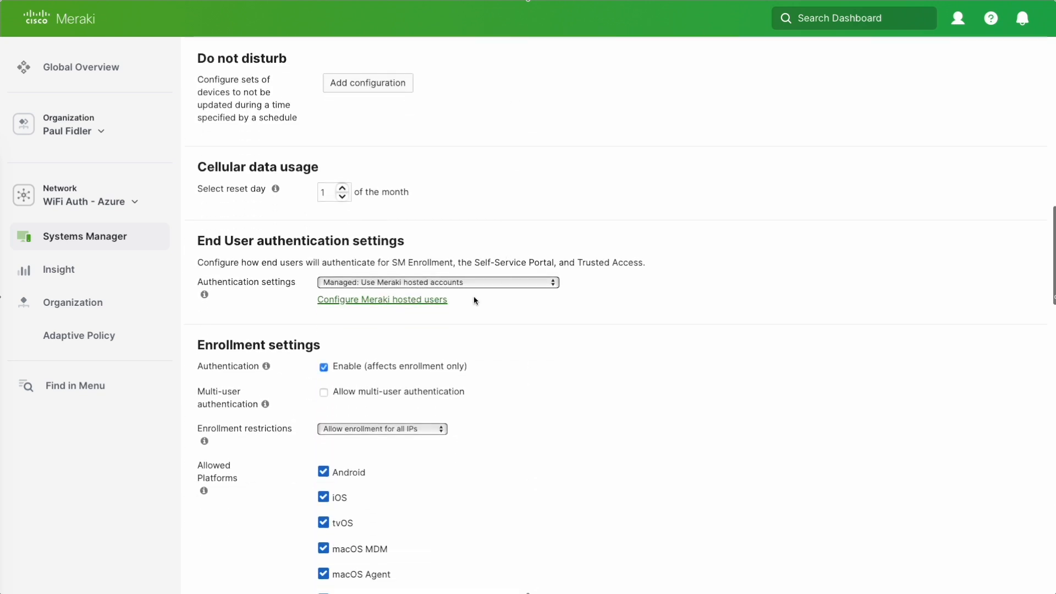
pyautogui.click(436, 283)
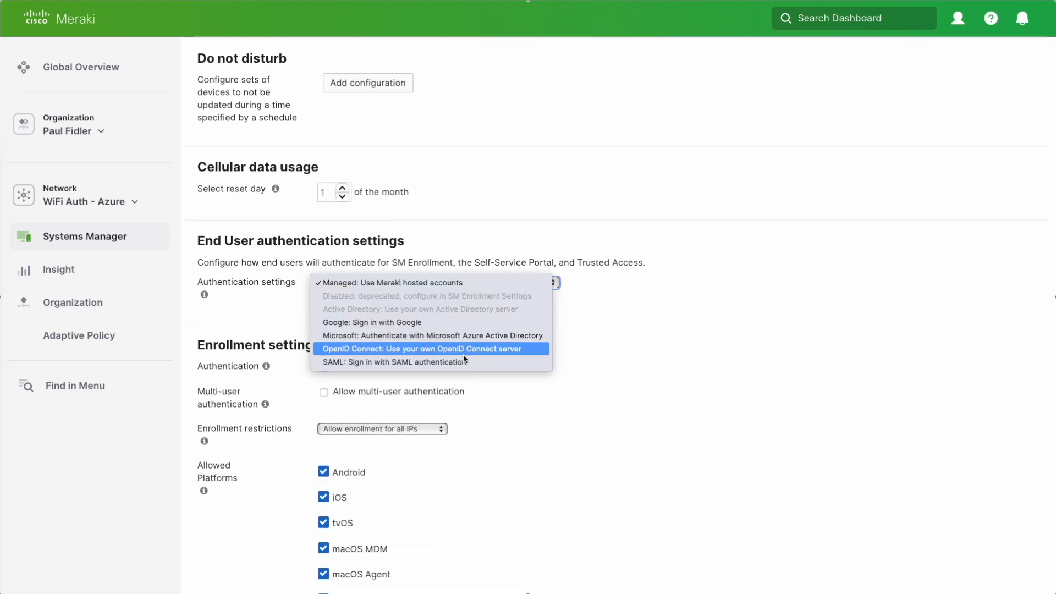
pyautogui.click(432, 336)
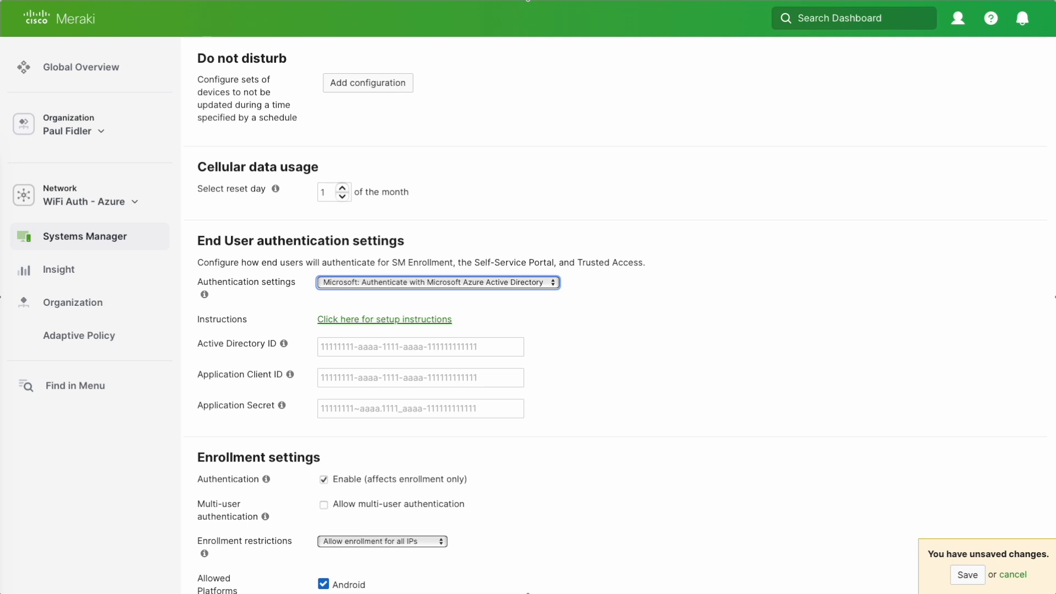
pyautogui.moveTo(431, 458)
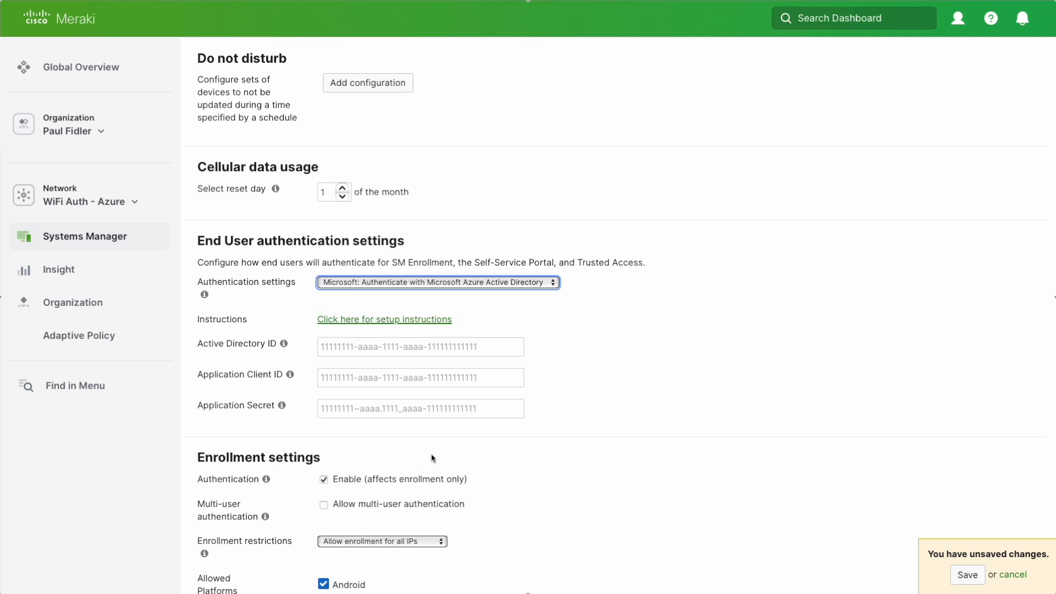
pyautogui.moveTo(283, 343)
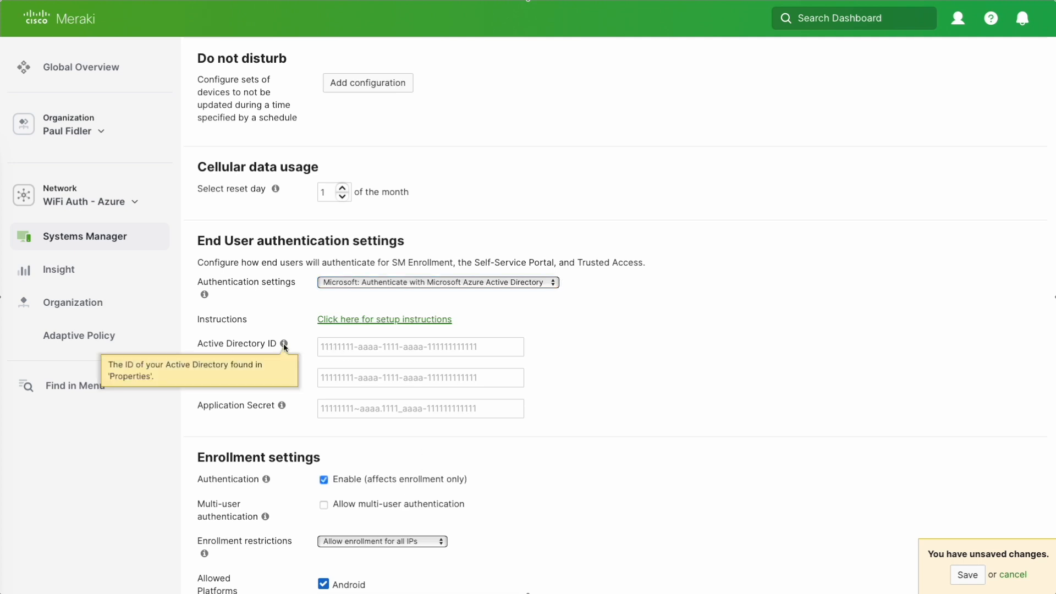
# Enter directory ID ae61c2c0-b3d9-42ca-920e-40bf6e37ad14, client ID 105c2bb9-cac1-4b72-9d52-e2346fa7e62b and the application secret.
pyautogui.click(419, 347)
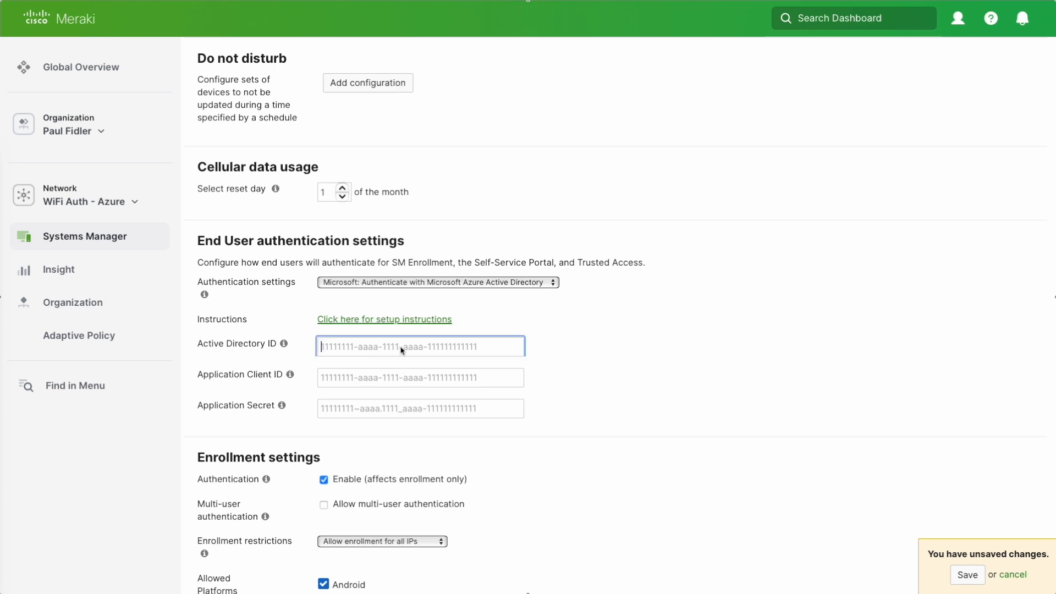
pyautogui.write('ae61c2c0-b3d9-42ca-920e-40bf6e37ad14')
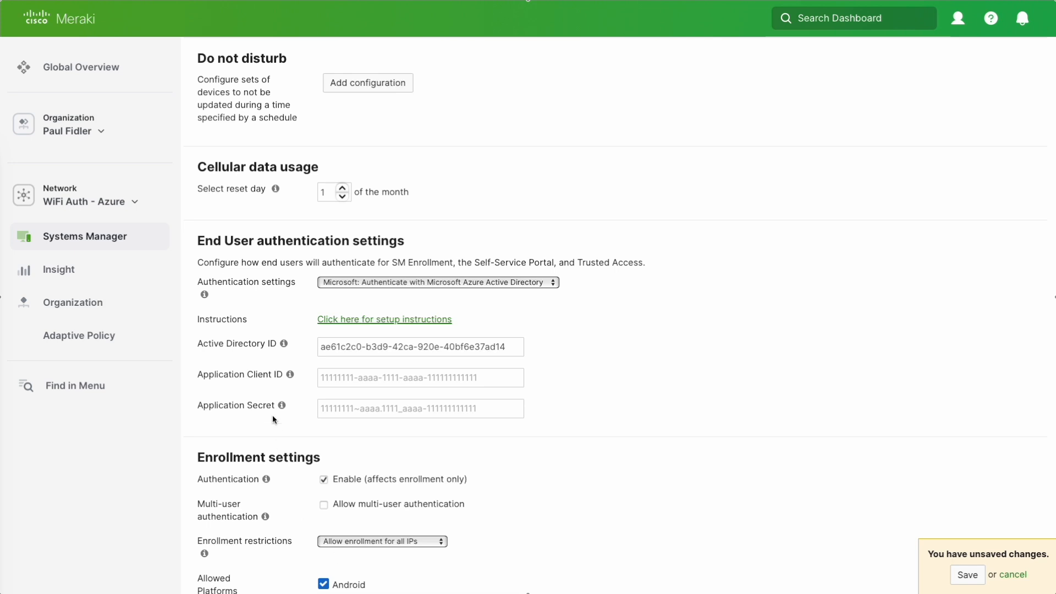
pyautogui.write('105c2bb9-cac1-4b72-9d52-e2346fa7e62b')
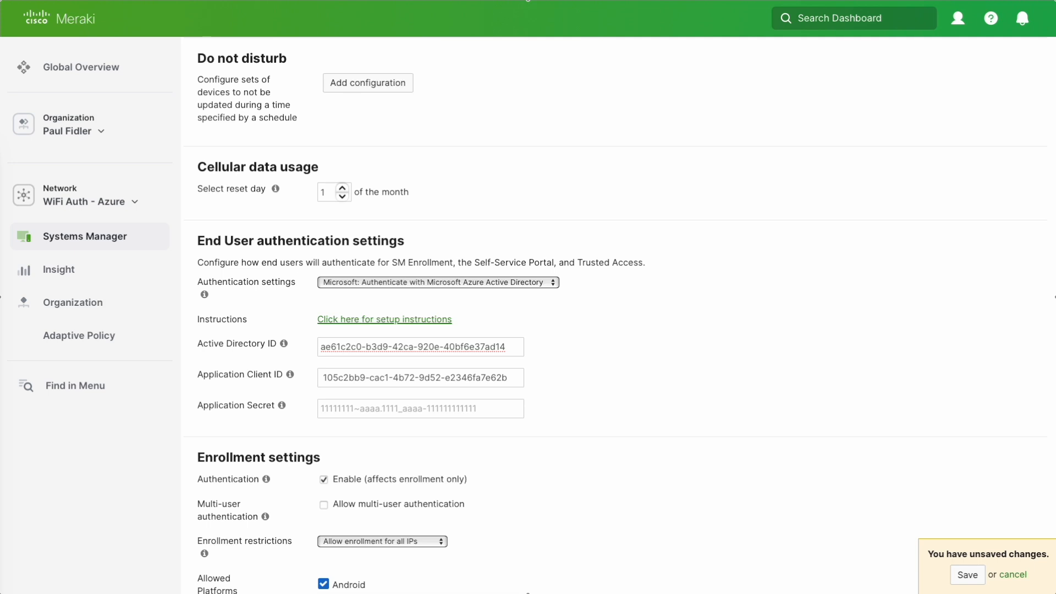
pyautogui.moveTo(377, 481)
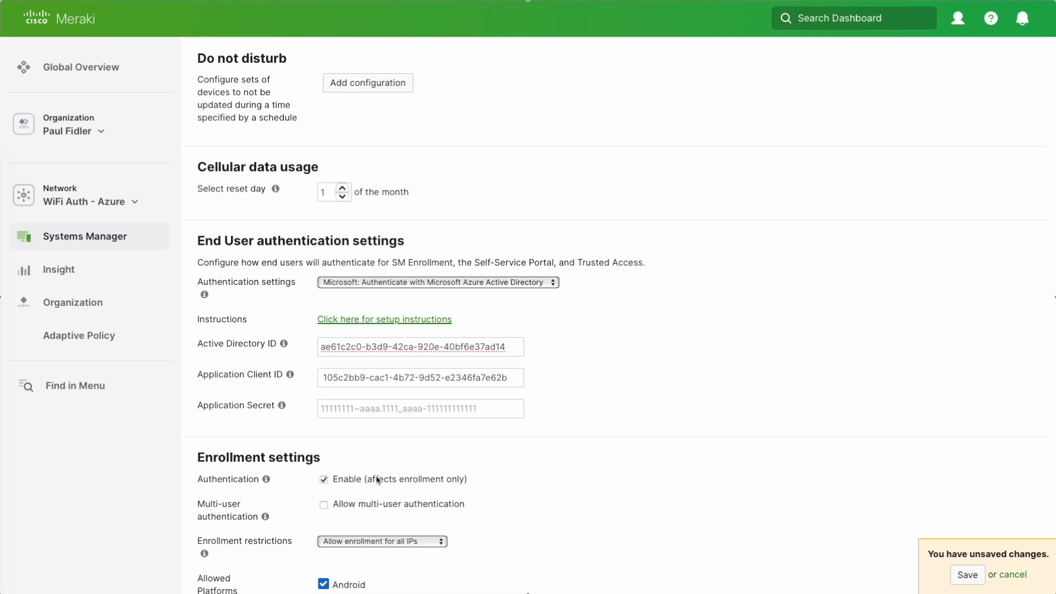
pyautogui.click(419, 408)
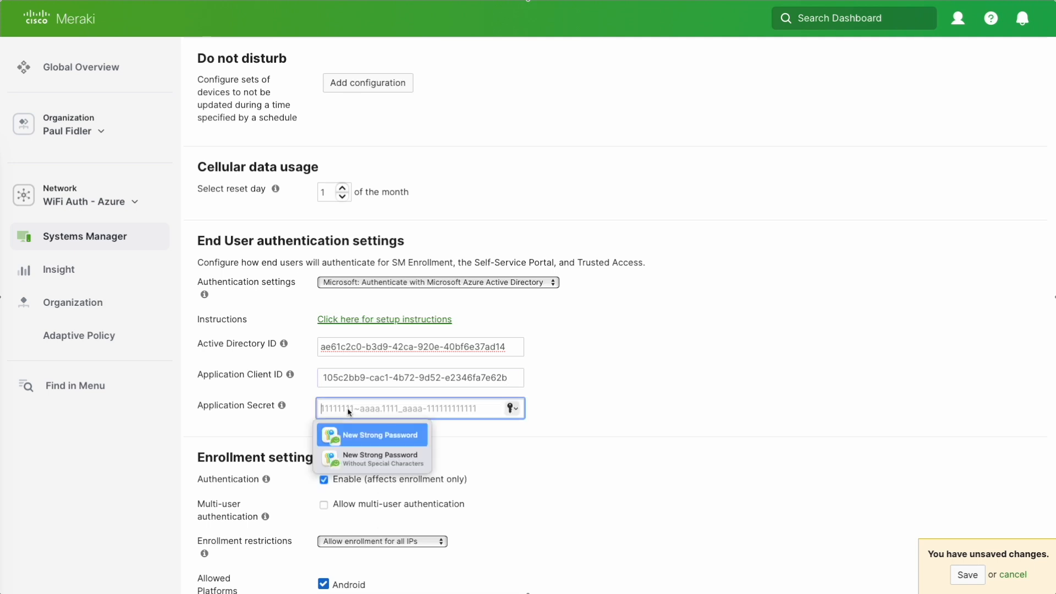
pyautogui.click(371, 435)
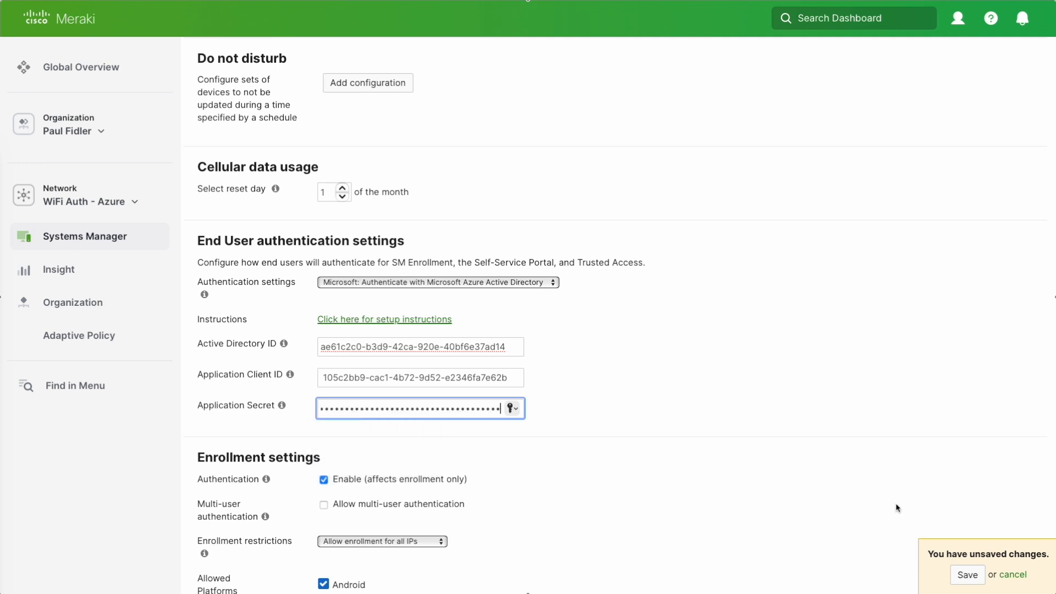
pyautogui.click(967, 574)
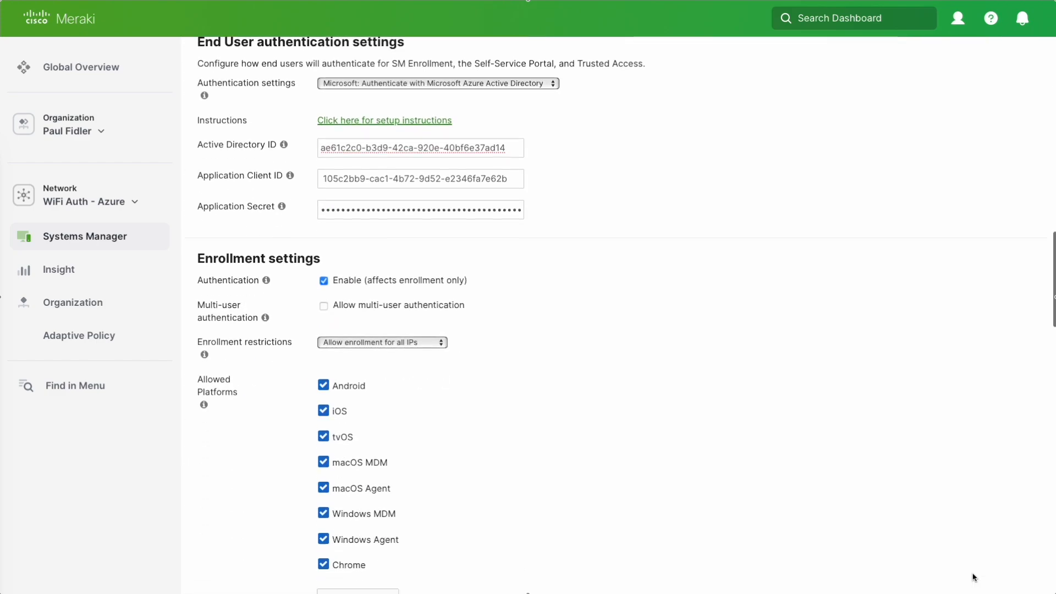
# Enable SSP with Default grant for new portal and Trusted Access users, and save.
pyautogui.scroll(-3)
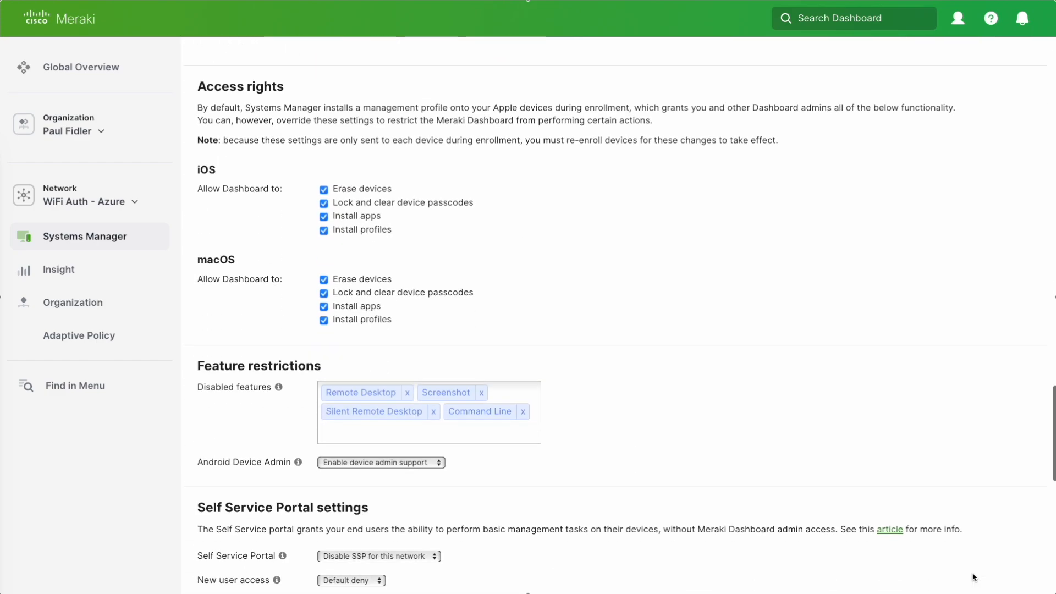
pyautogui.scroll(-3)
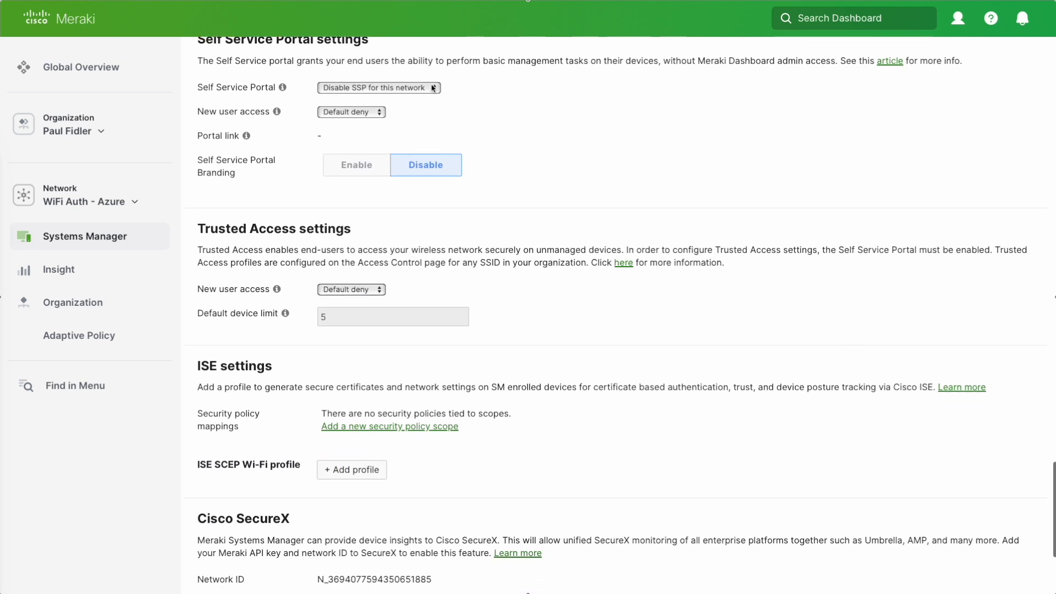
pyautogui.click(378, 88)
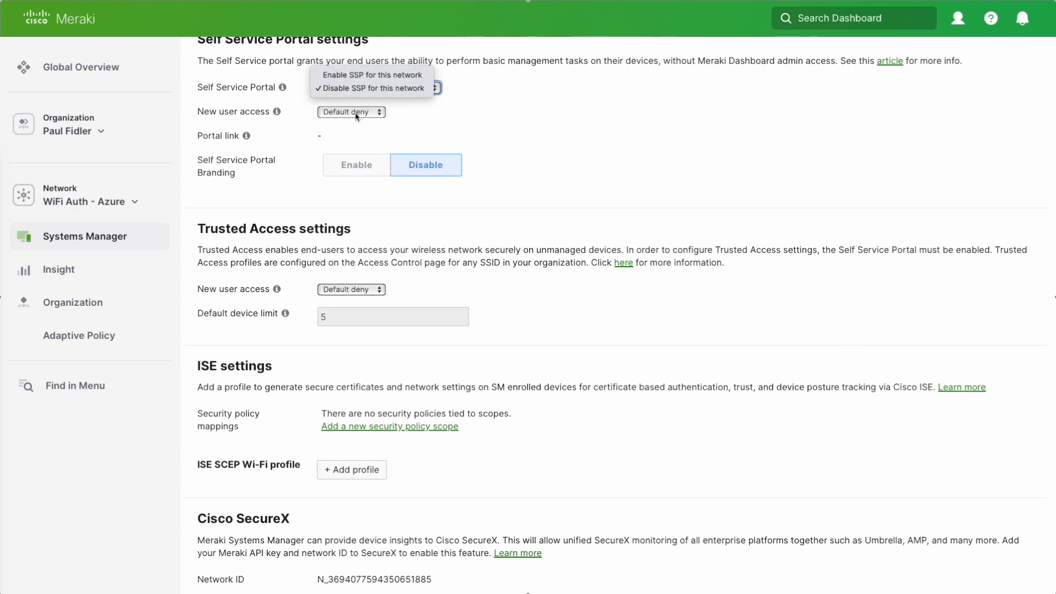
pyautogui.click(371, 74)
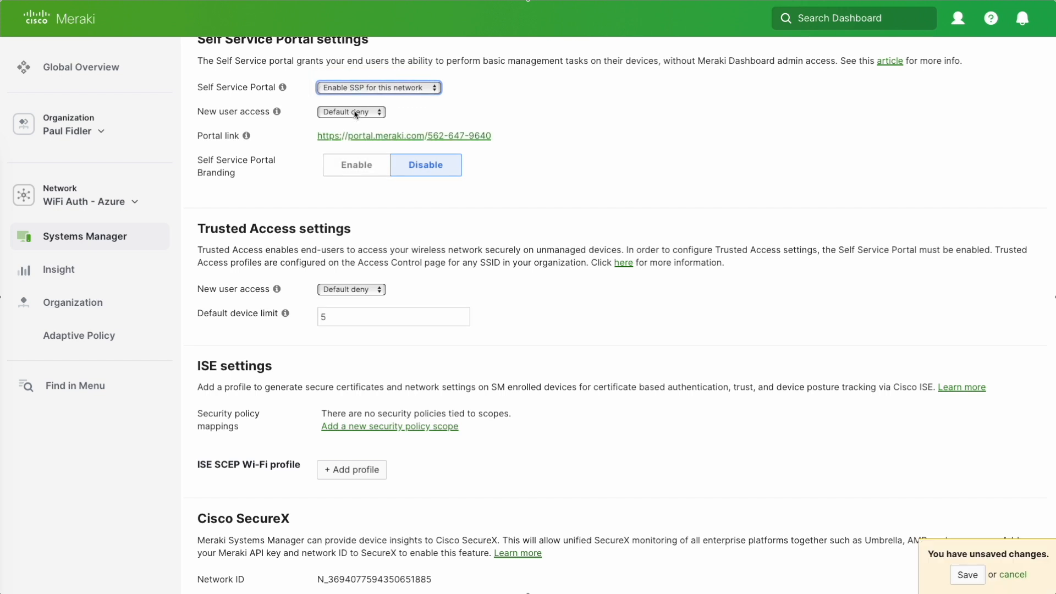
pyautogui.click(351, 112)
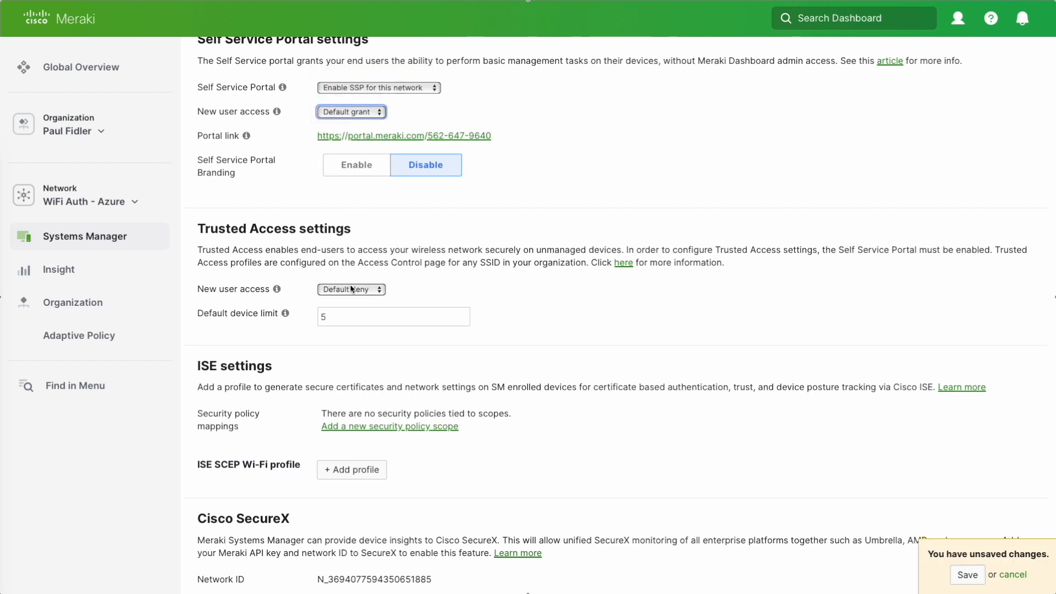
pyautogui.click(351, 289)
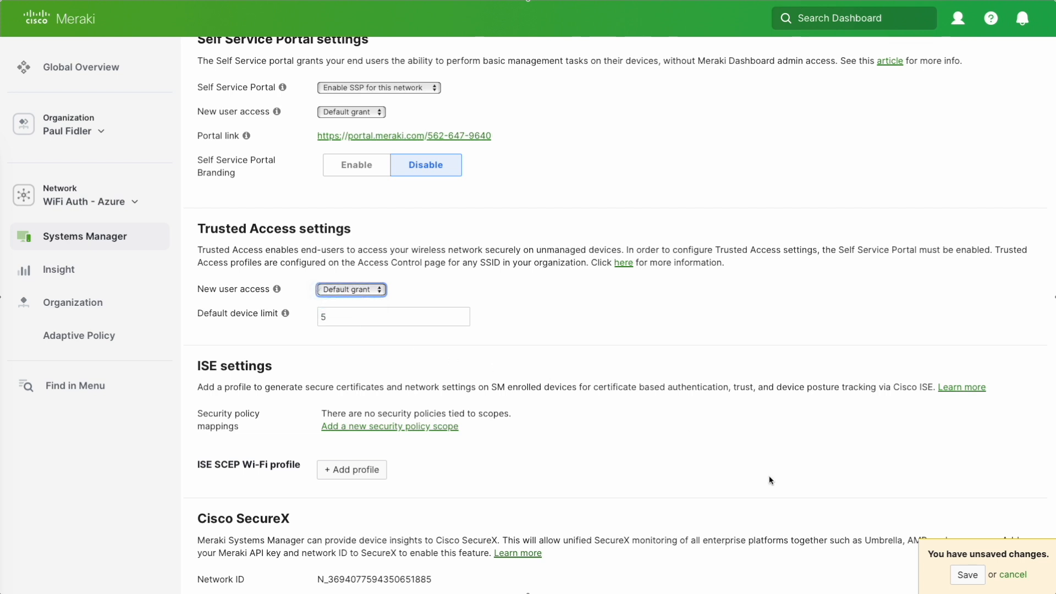
pyautogui.click(967, 575)
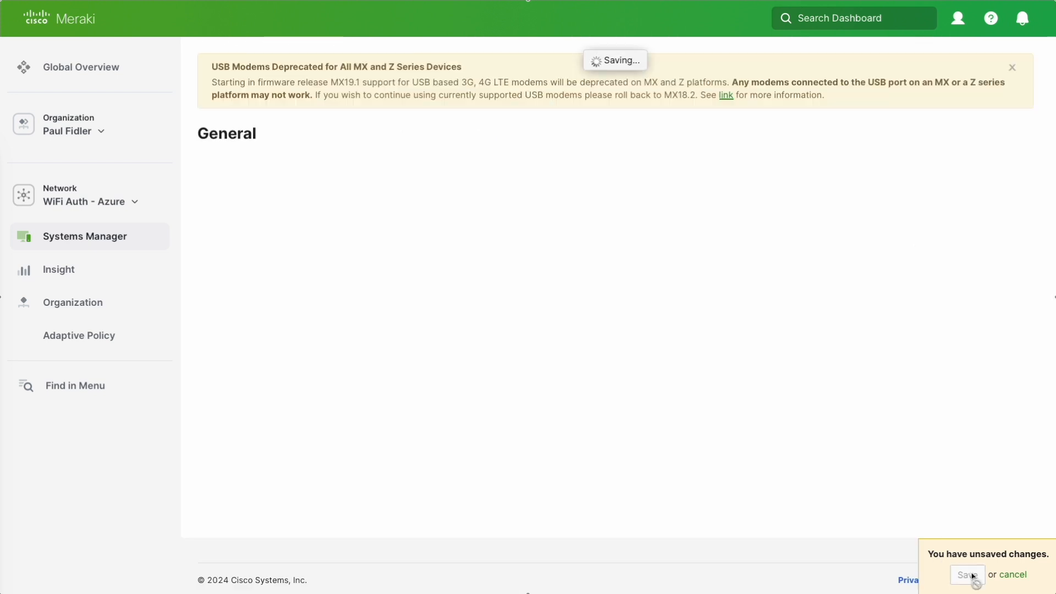
pyautogui.click(967, 574)
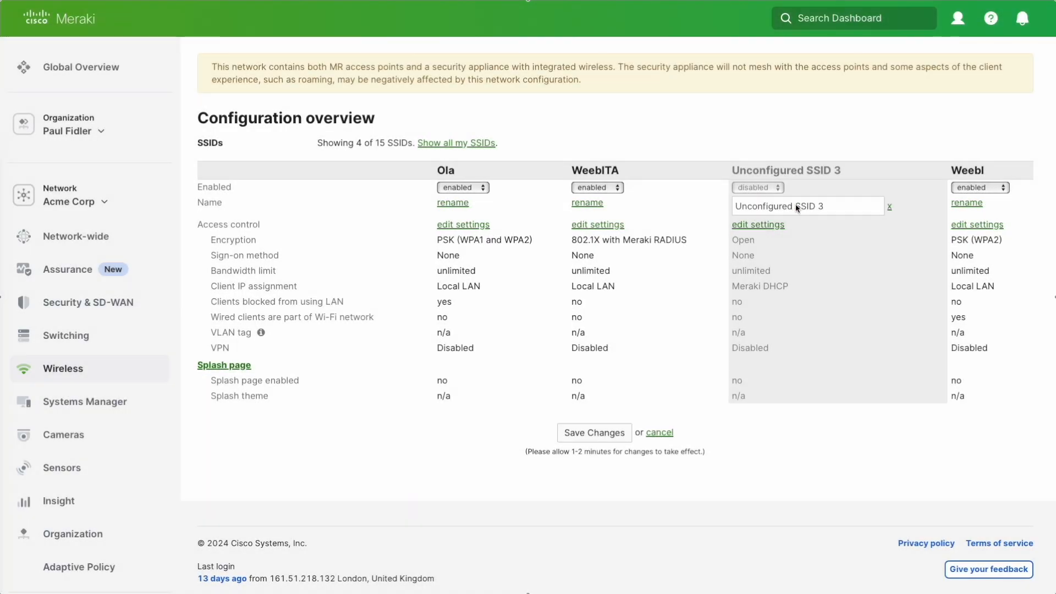
# Rename unconfigured SSID 3 to AzureAuth and save the change.
pyautogui.write('AzureAuth')
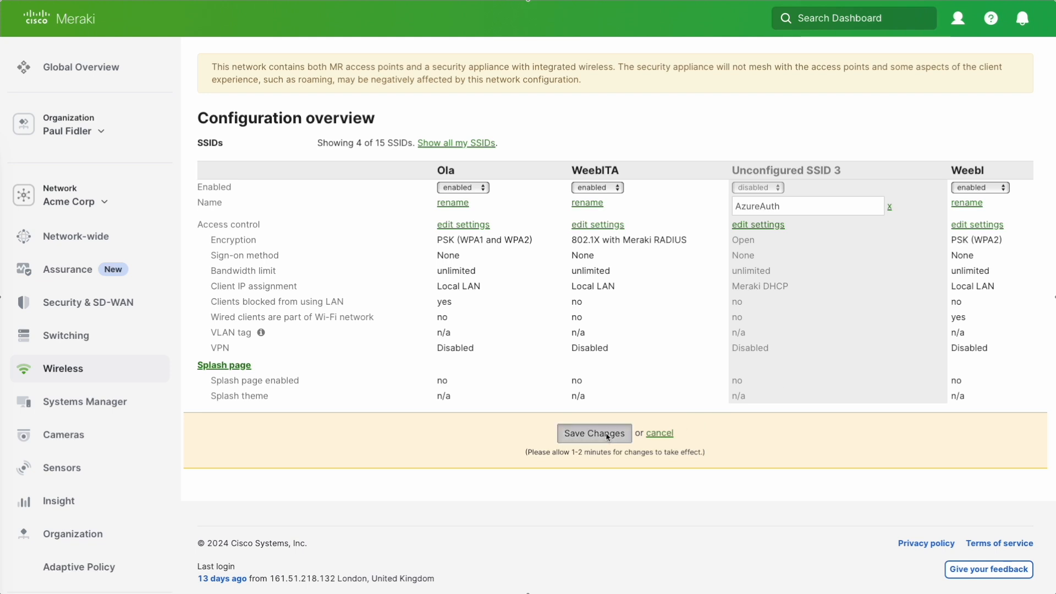
pyautogui.click(594, 432)
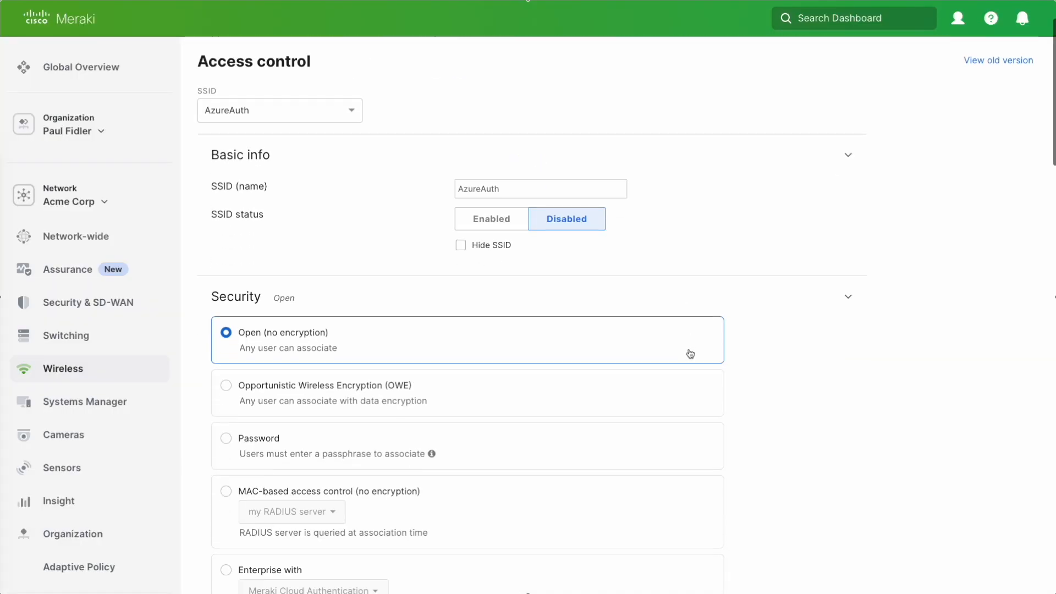
# Set AzureAuth security to Enterprise with Meraki Cloud Authentication and save.
pyautogui.scroll(-3)
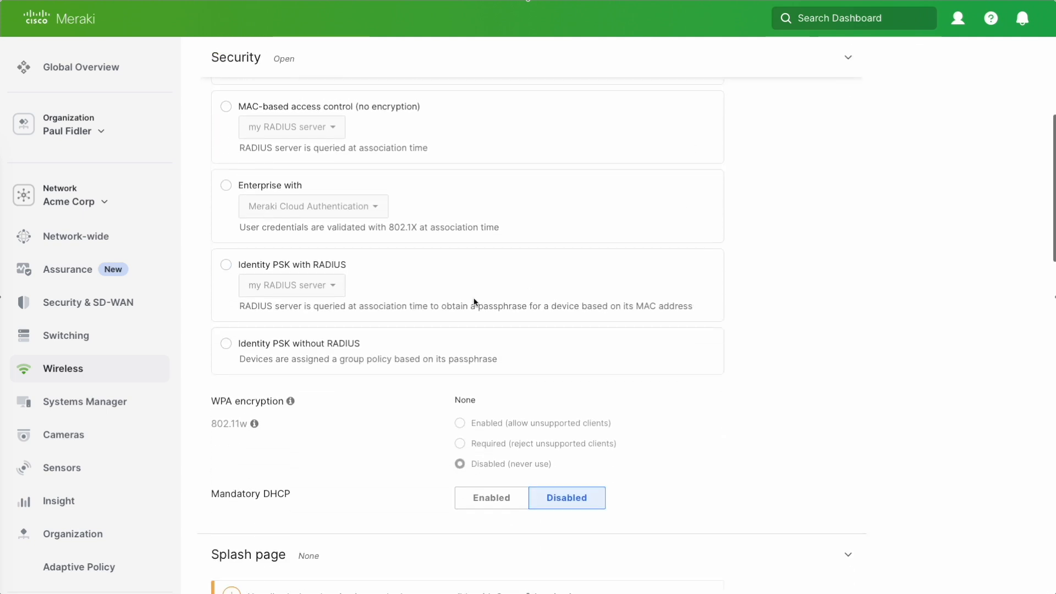
pyautogui.click(225, 185)
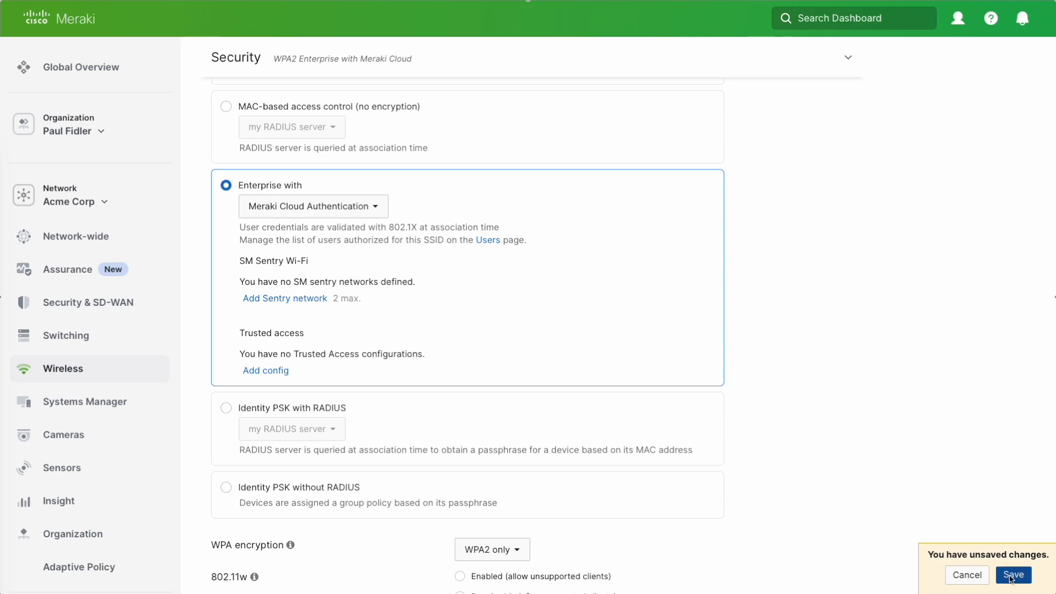
pyautogui.click(1014, 574)
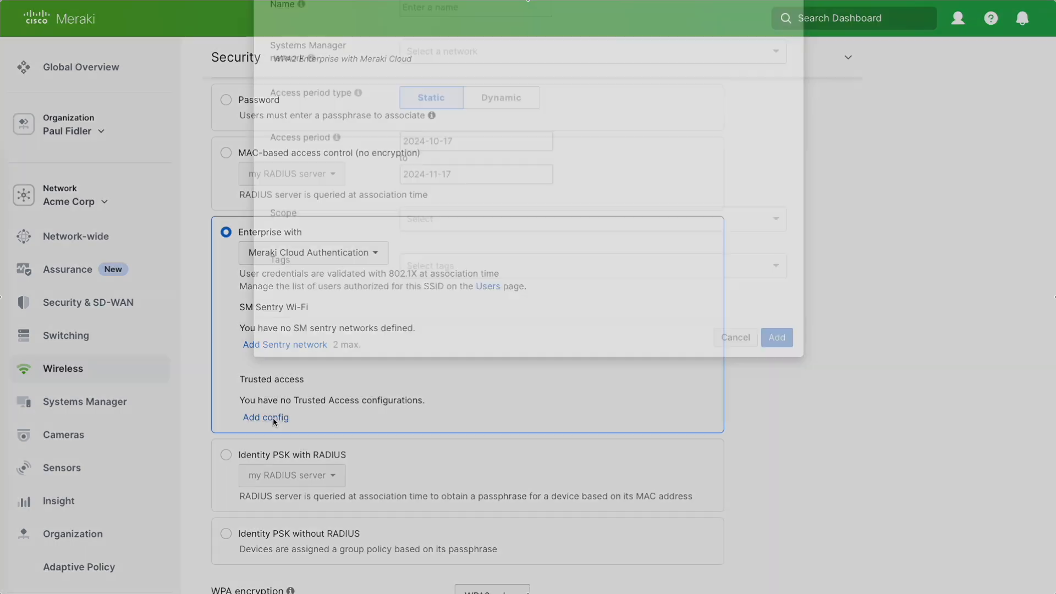
# Start a Trusted Access config named EntraAuth for the WiFi Auth - Azure network.
pyautogui.click(265, 416)
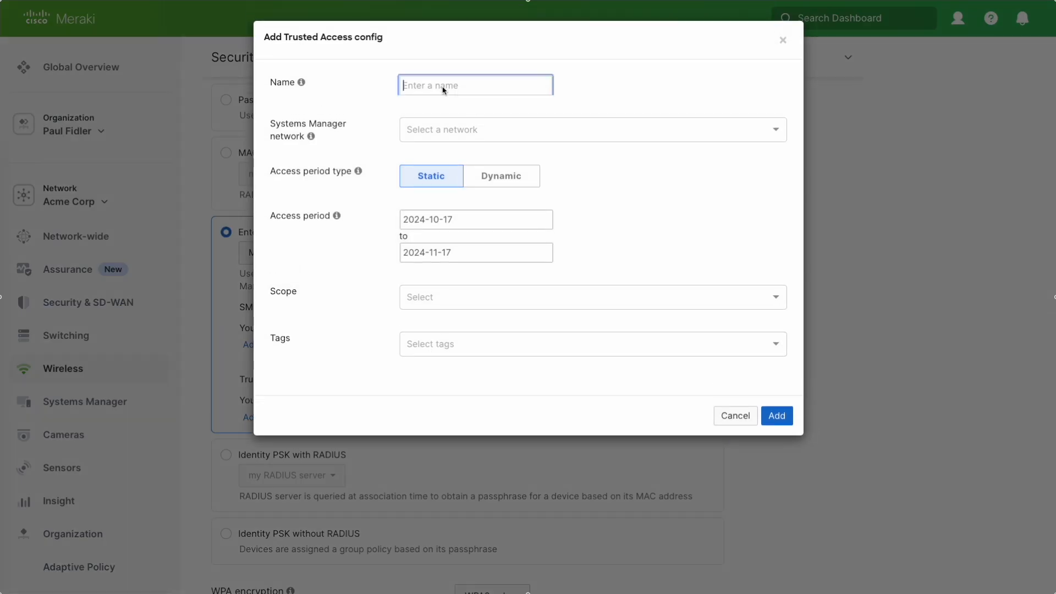
pyautogui.write('Entra')
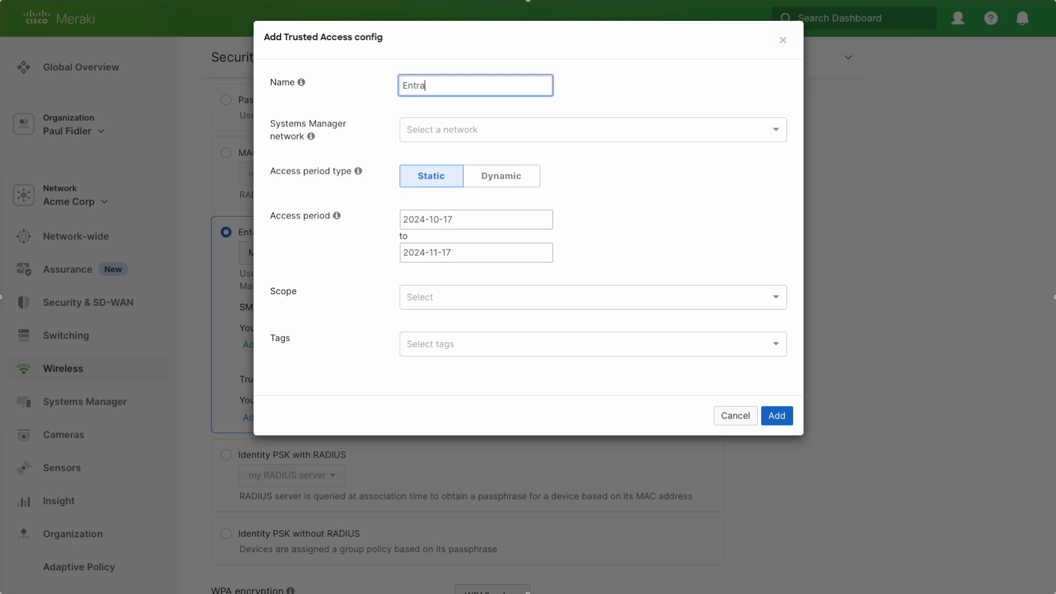
pyautogui.write('SAuth')
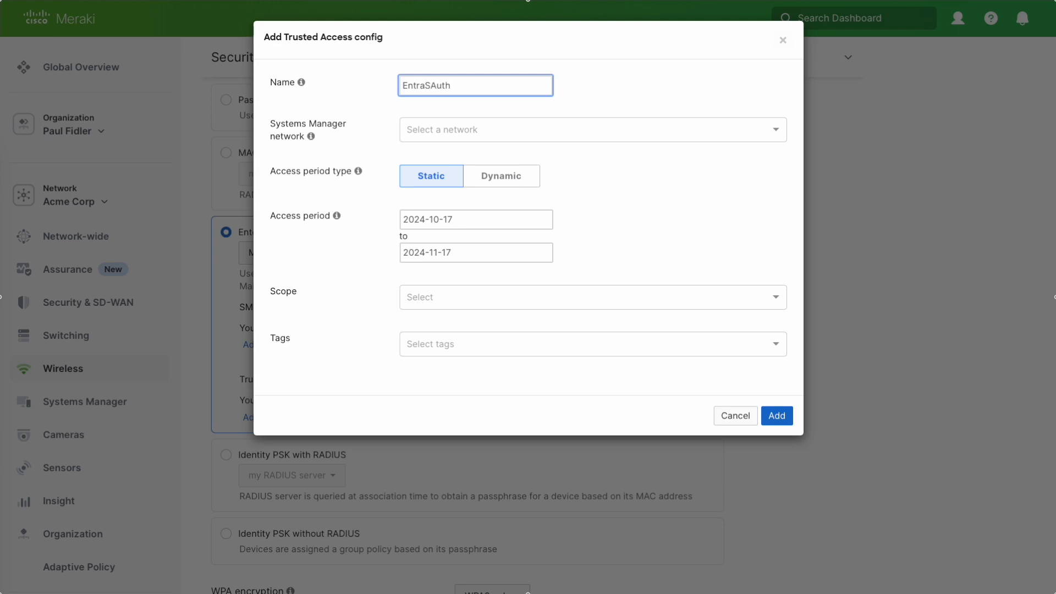
pyautogui.write('EntraAut')
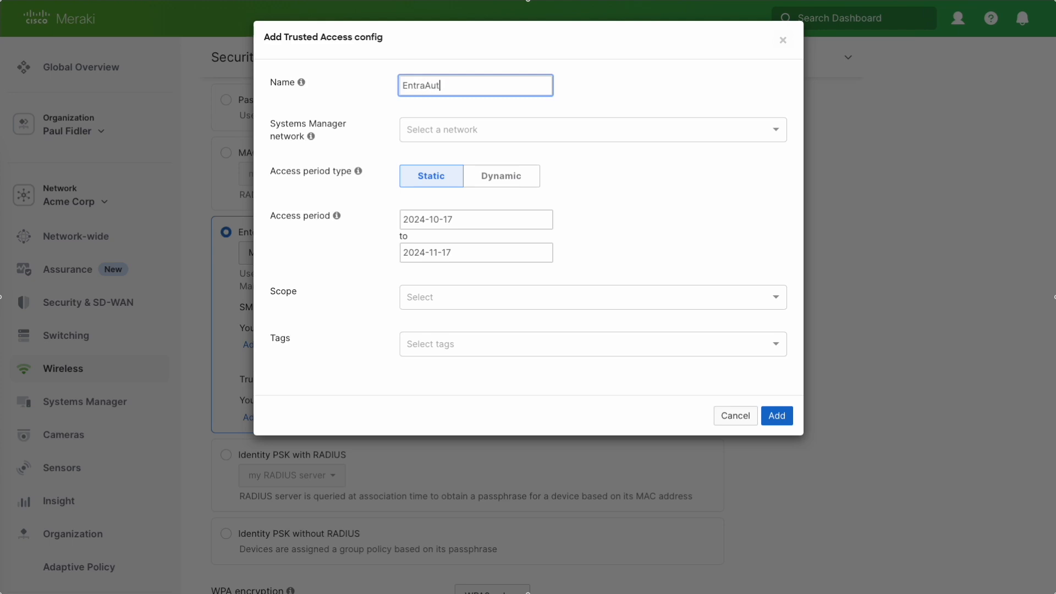
pyautogui.click(591, 130)
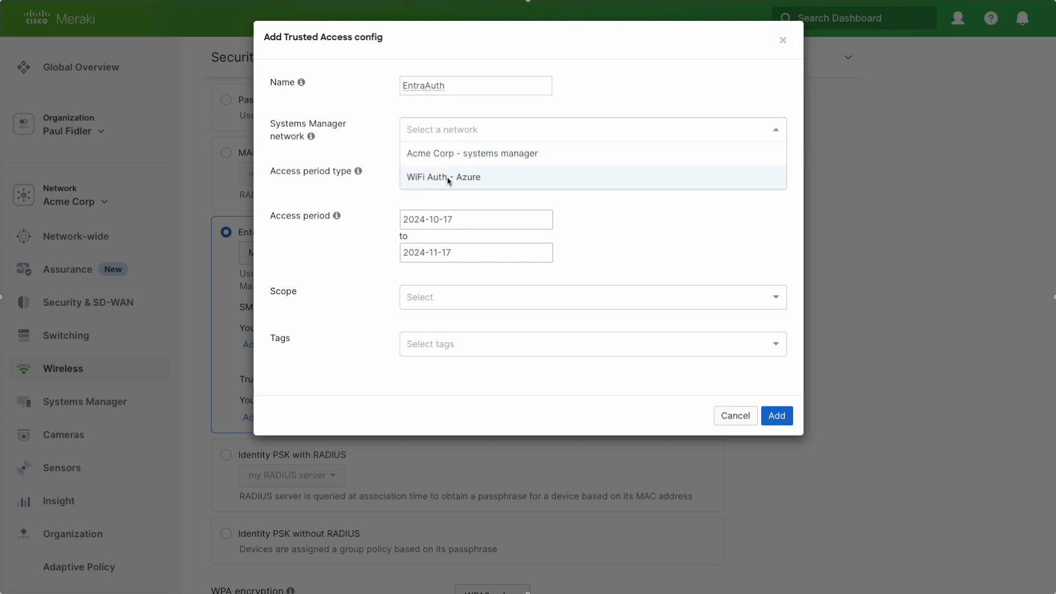
# Grant dynamic 60-day access to all devices and add the config.
pyautogui.click(443, 176)
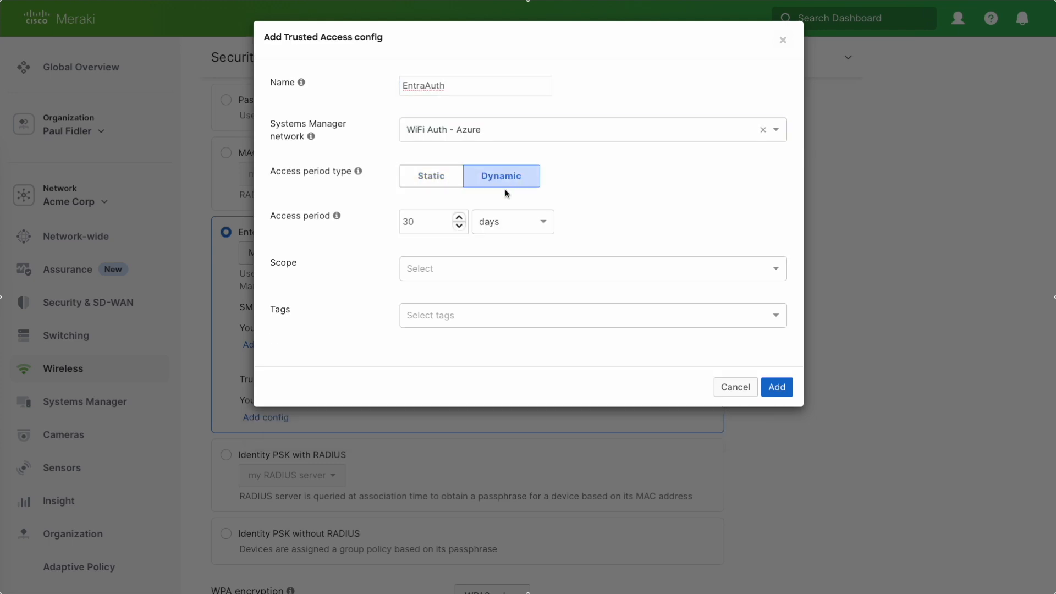
pyautogui.click(429, 221)
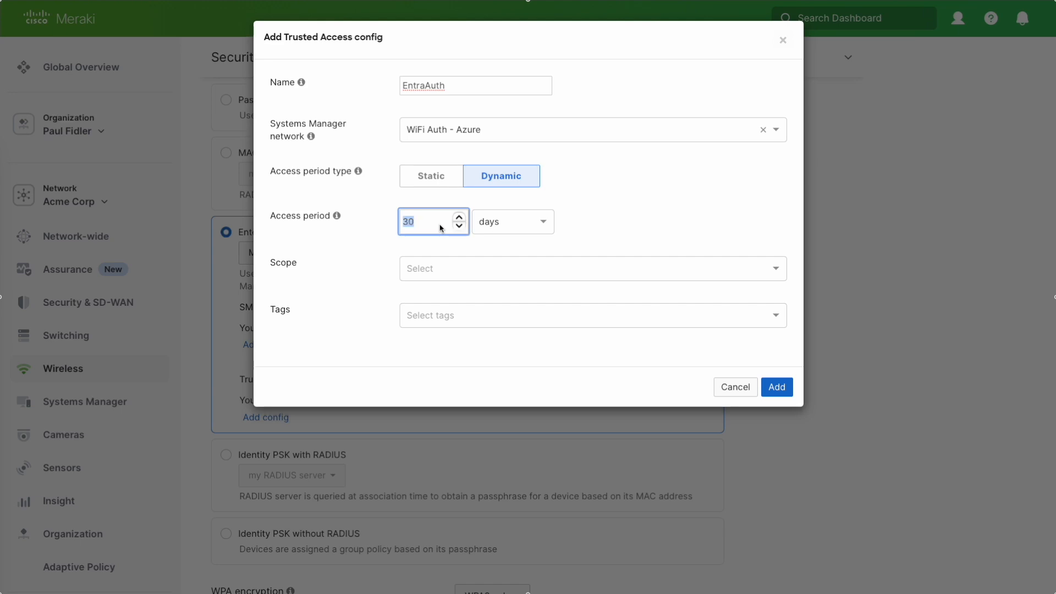
pyautogui.click(592, 268)
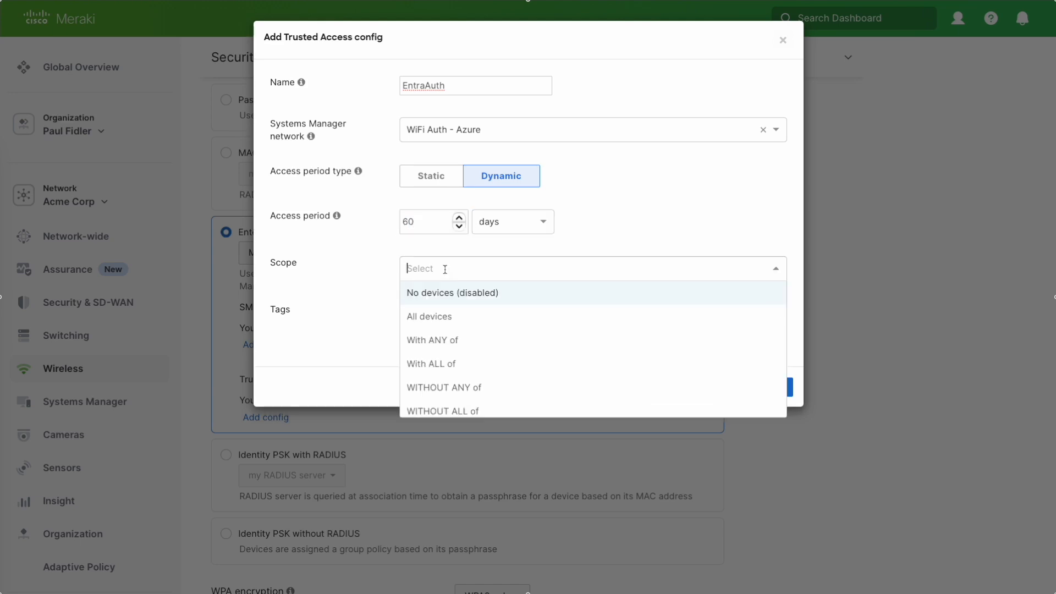
pyautogui.click(429, 317)
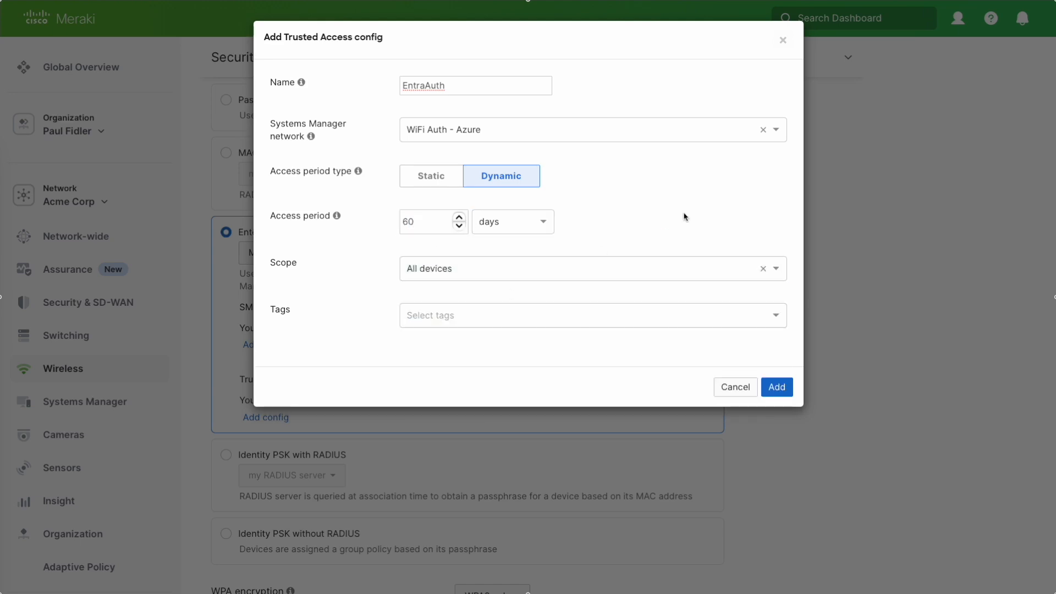
pyautogui.click(776, 386)
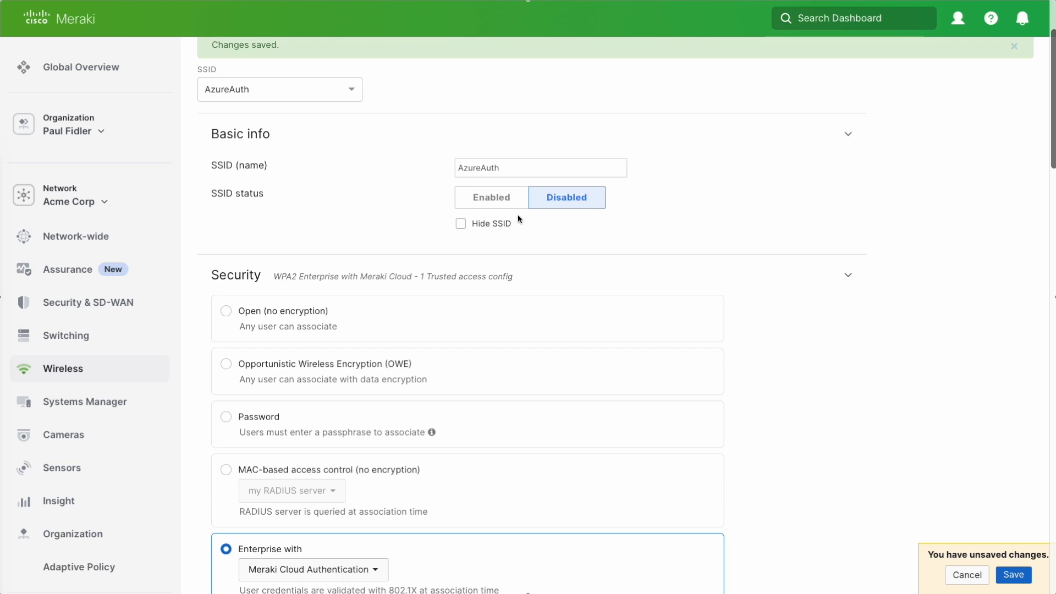
# Enable the AzureAuth SSID, save, and view the WiFi Auth - Azure device list.
pyautogui.click(490, 197)
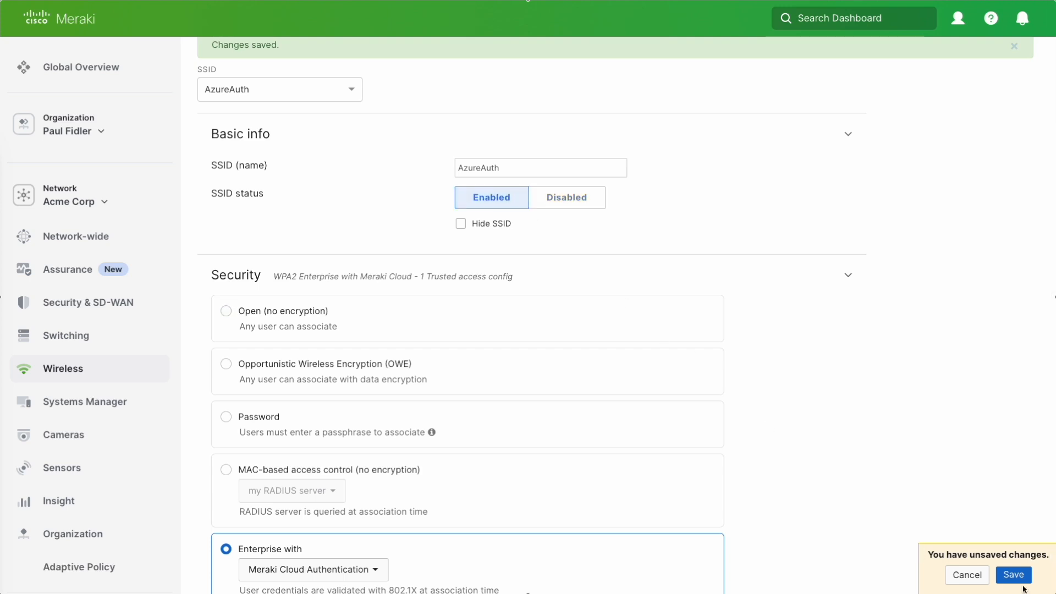
pyautogui.click(1013, 574)
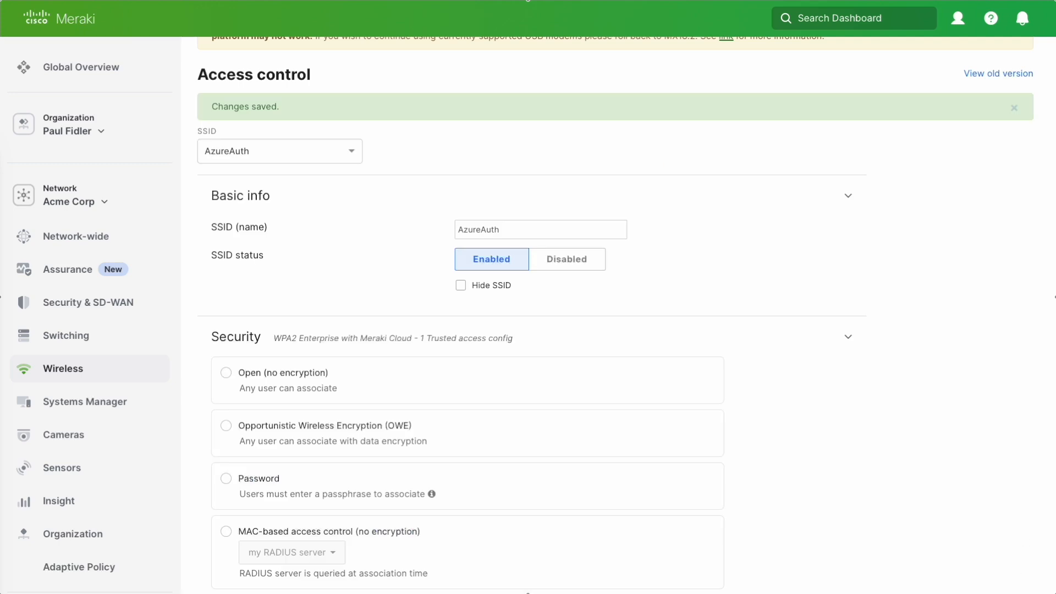
pyautogui.click(74, 194)
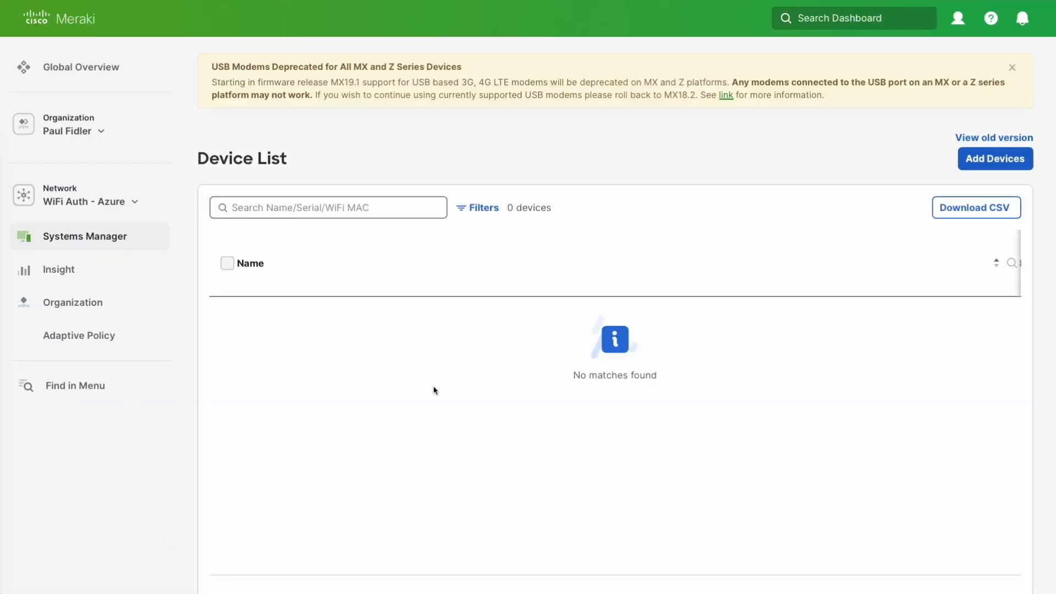
# Reach the Self Service Portal link in Systems Manager general settings for WiFi Auth - Azure.
pyautogui.click(85, 236)
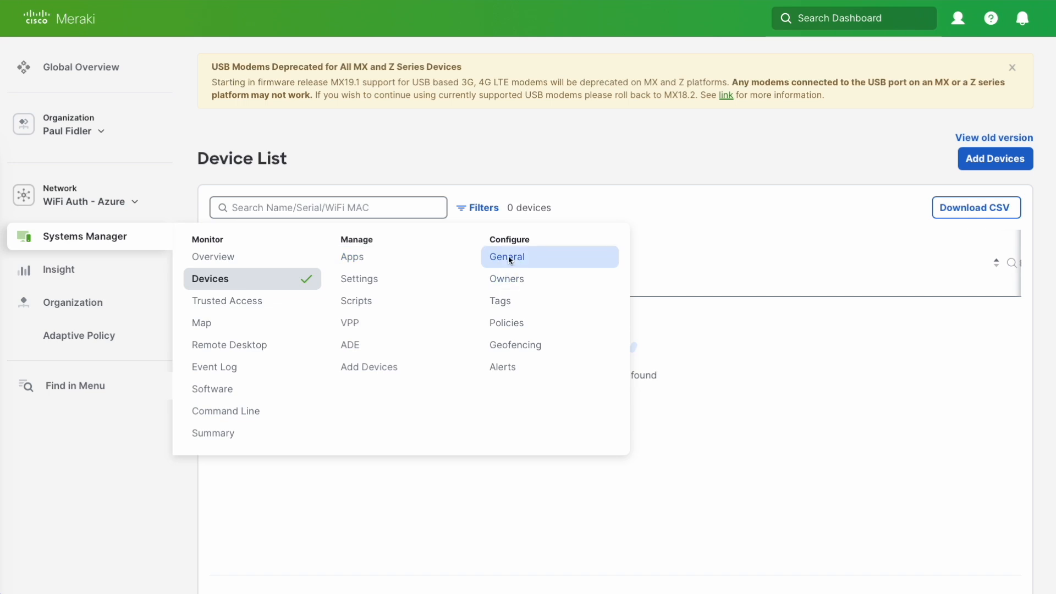
pyautogui.click(506, 256)
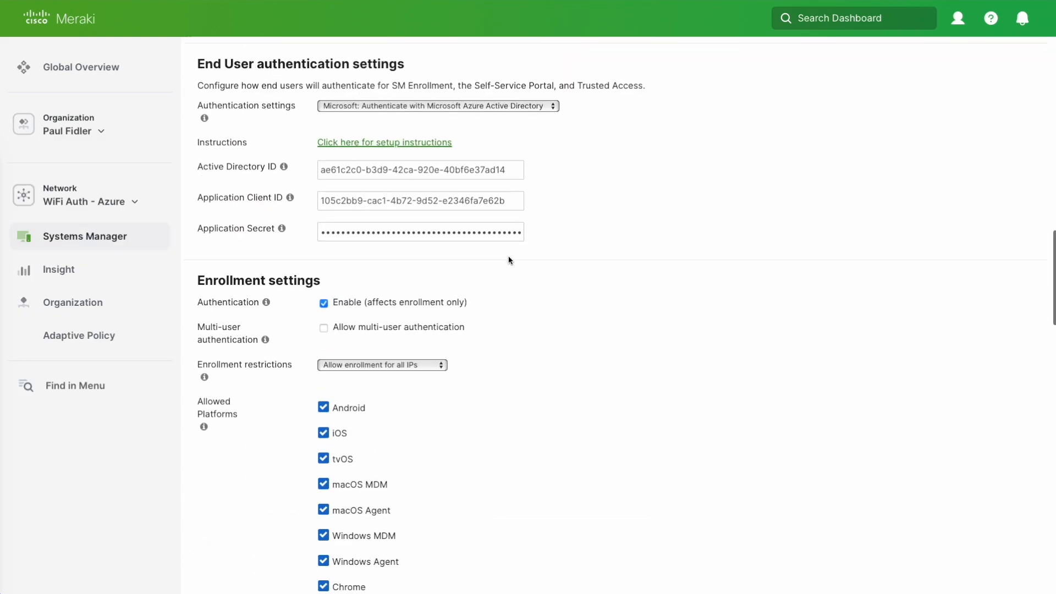
pyautogui.scroll(-3)
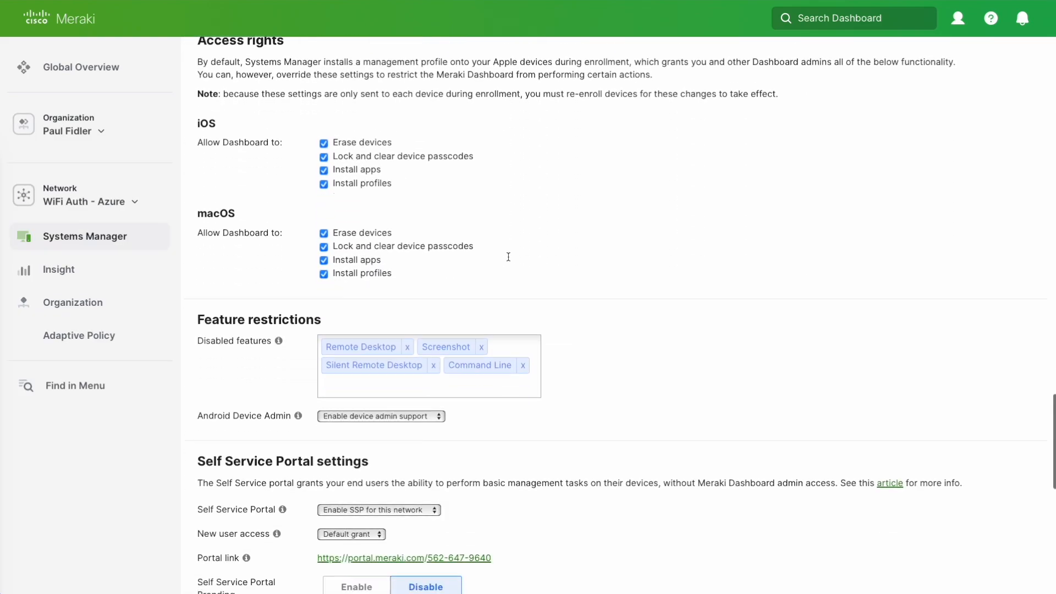
pyautogui.scroll(-3)
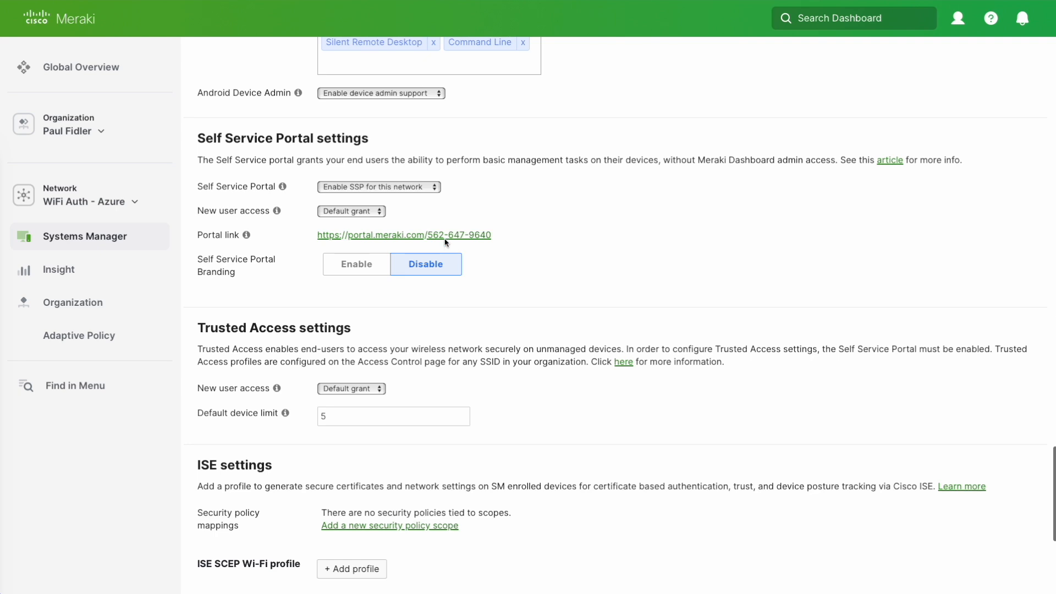
pyautogui.rightClick(404, 236)
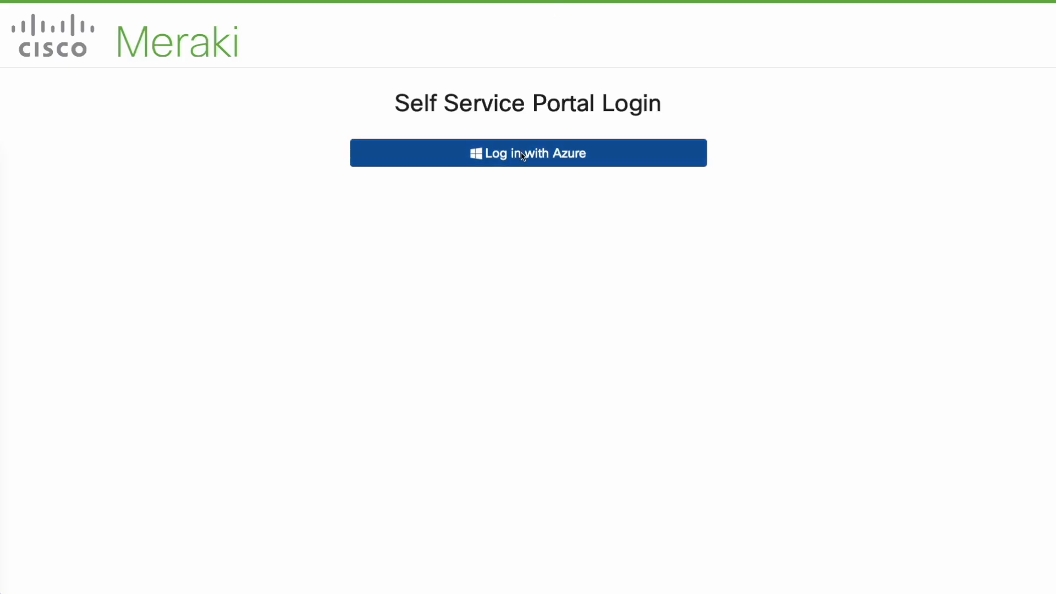
# Sign in to the Self Service Portal with the Azure account, password and authenticator code.
pyautogui.click(527, 153)
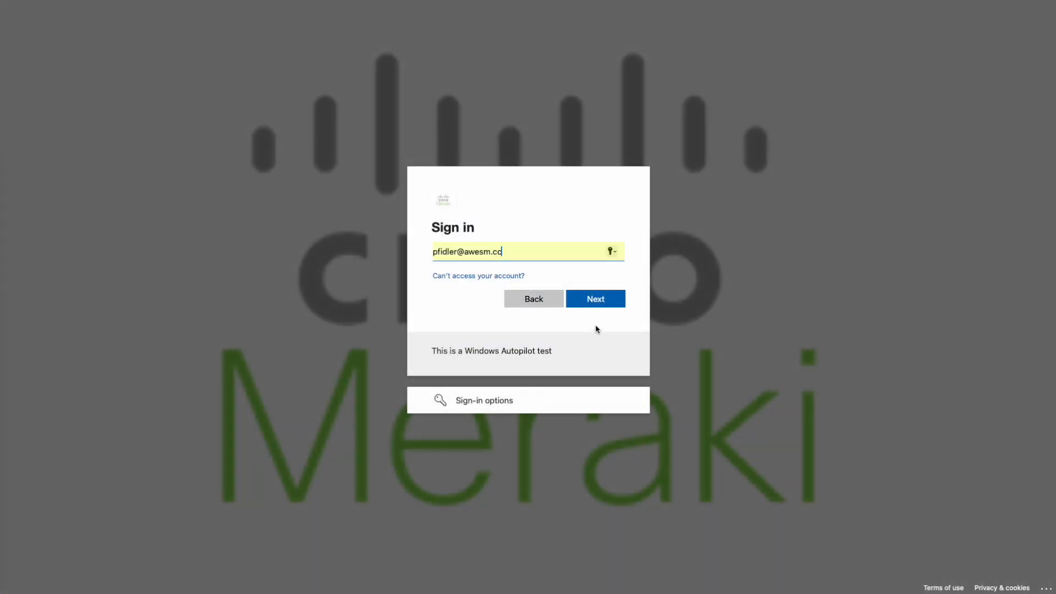
pyautogui.click(594, 298)
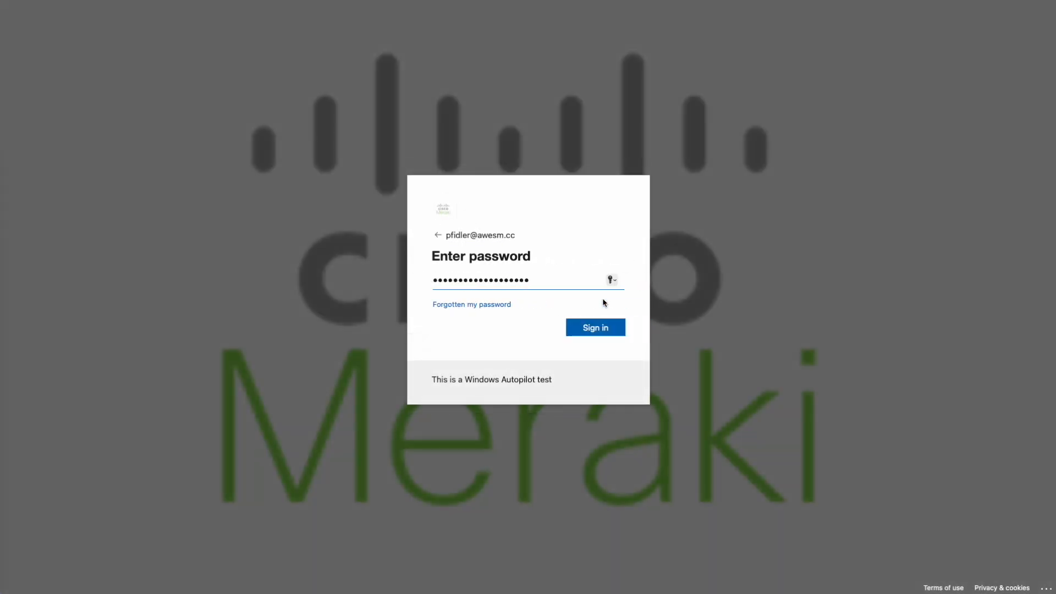
pyautogui.click(594, 328)
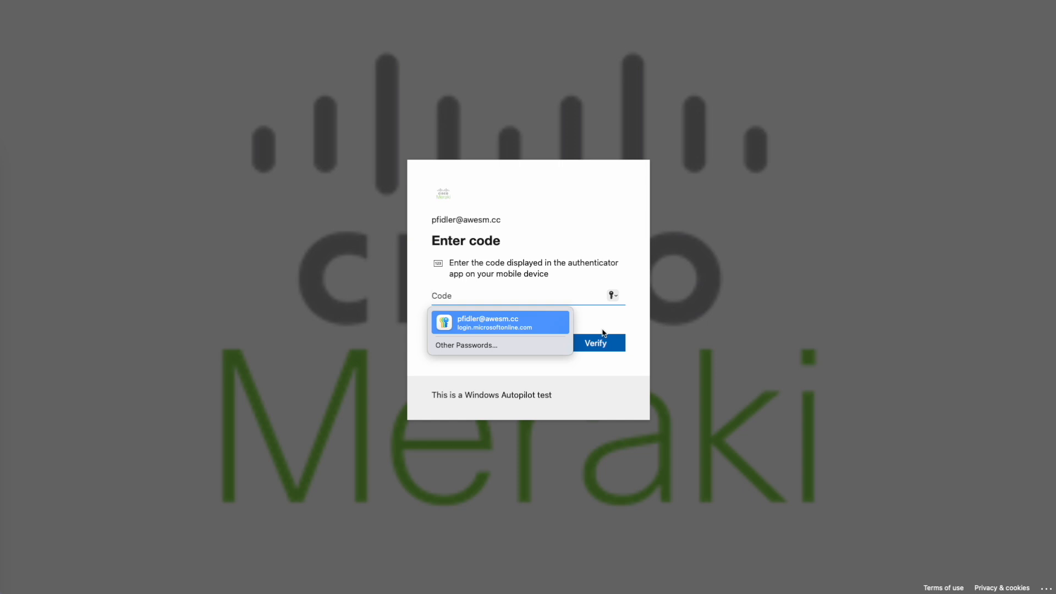
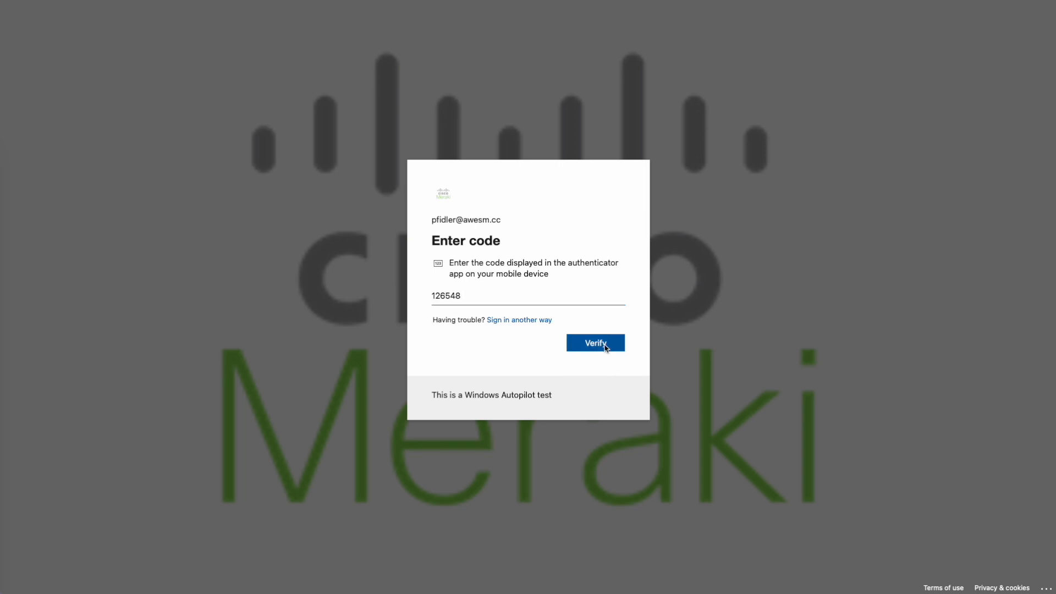
pyautogui.click(596, 343)
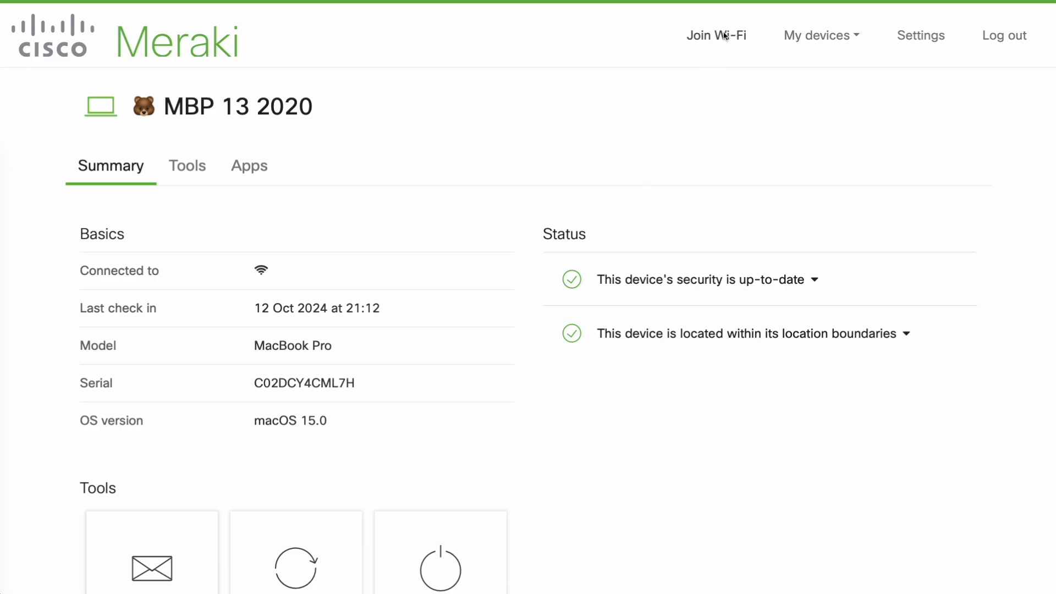
# Register an iPhone/iPad device named My iPad through Join Wi-Fi.
pyautogui.click(716, 35)
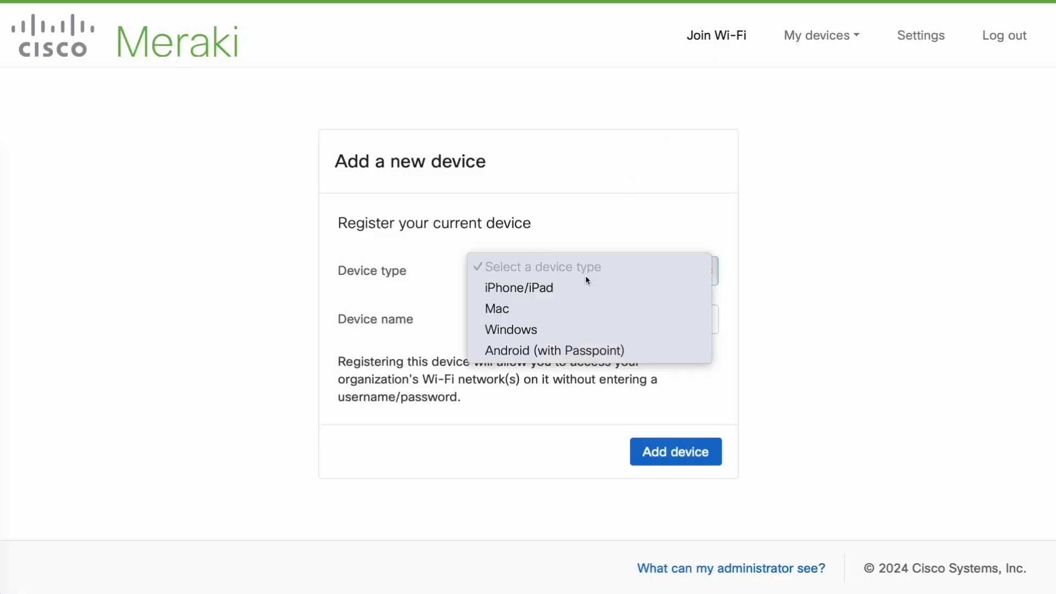
pyautogui.click(518, 287)
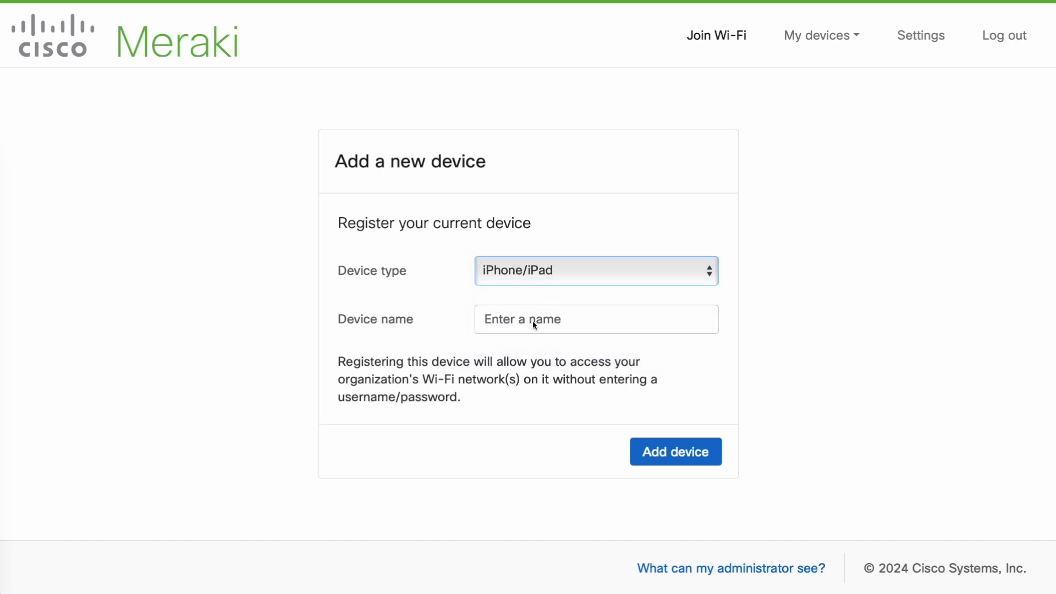
pyautogui.write('My iP')
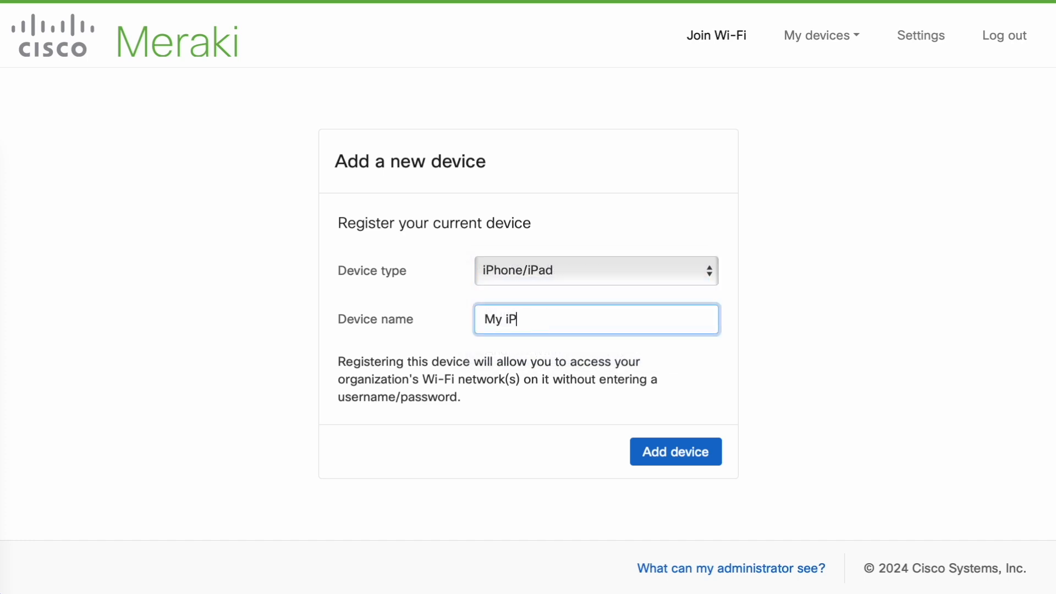
pyautogui.click(674, 451)
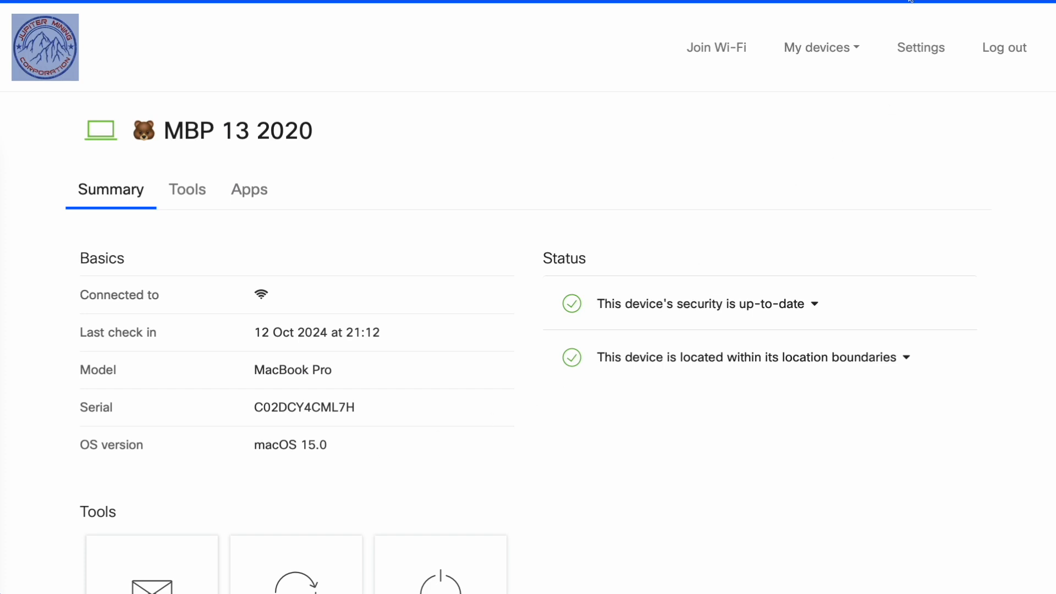
# View My iPad's details with its MerakiLocalAuth Wi-Fi profile.
pyautogui.click(817, 48)
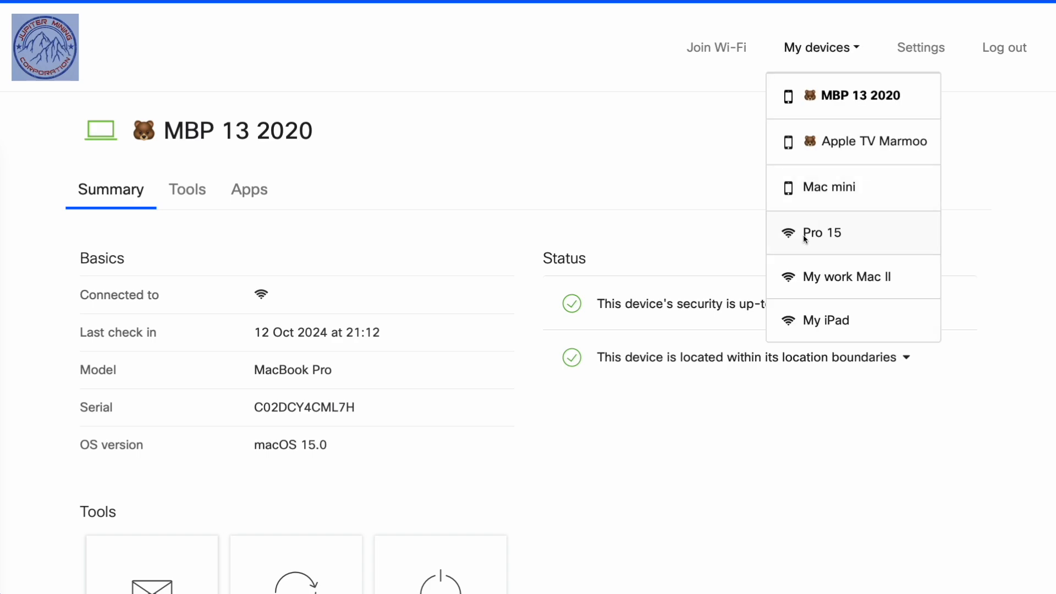
pyautogui.click(825, 320)
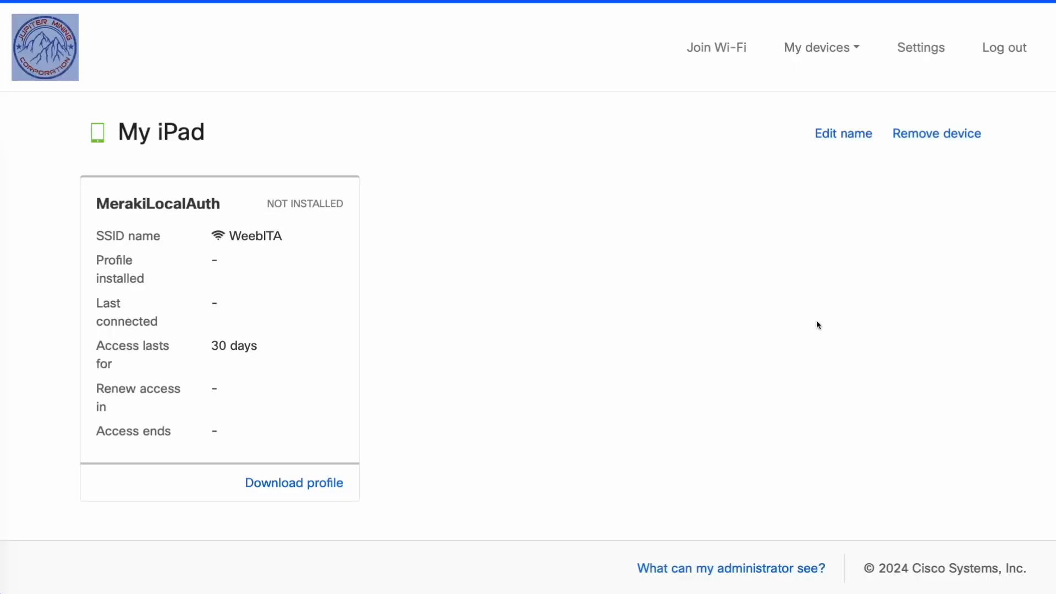